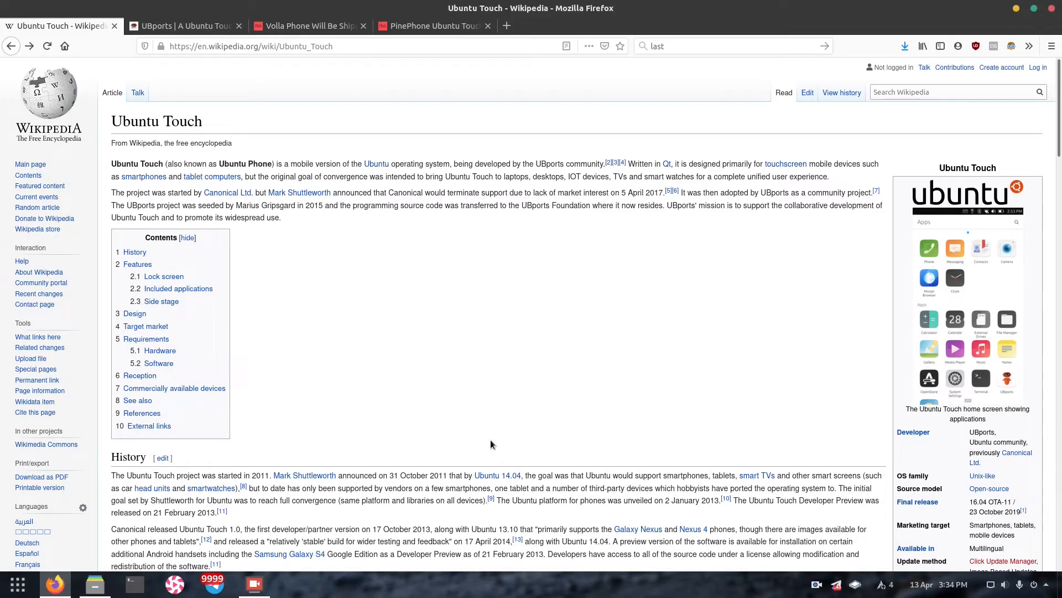
mouse_move(996, 191)
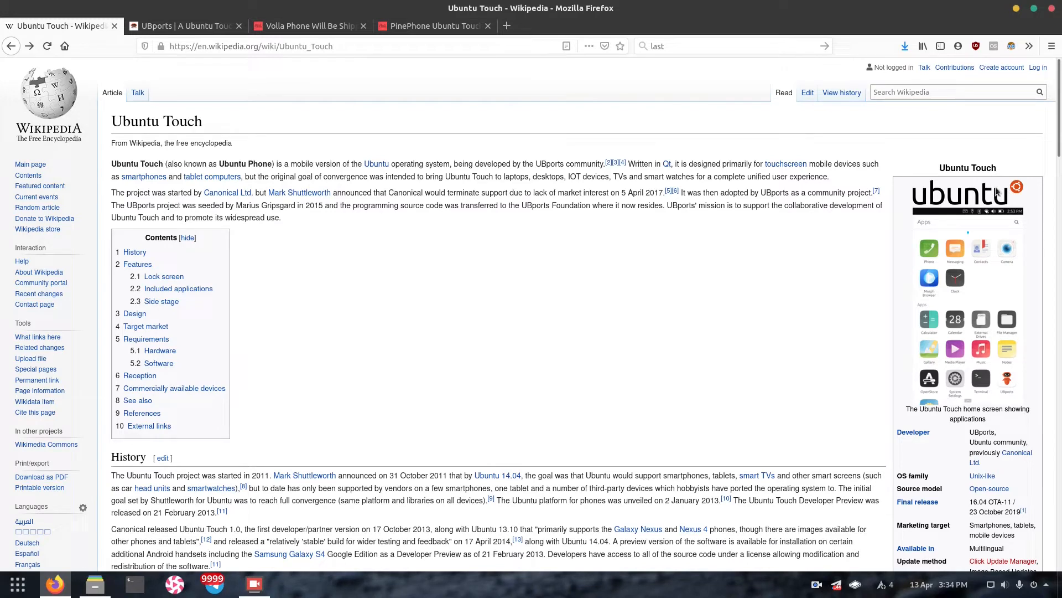
Open the BQ Aquaris E4.5 article from Ubuntu Touch Wikipedia, then return and keep reading
scroll(down, 3)
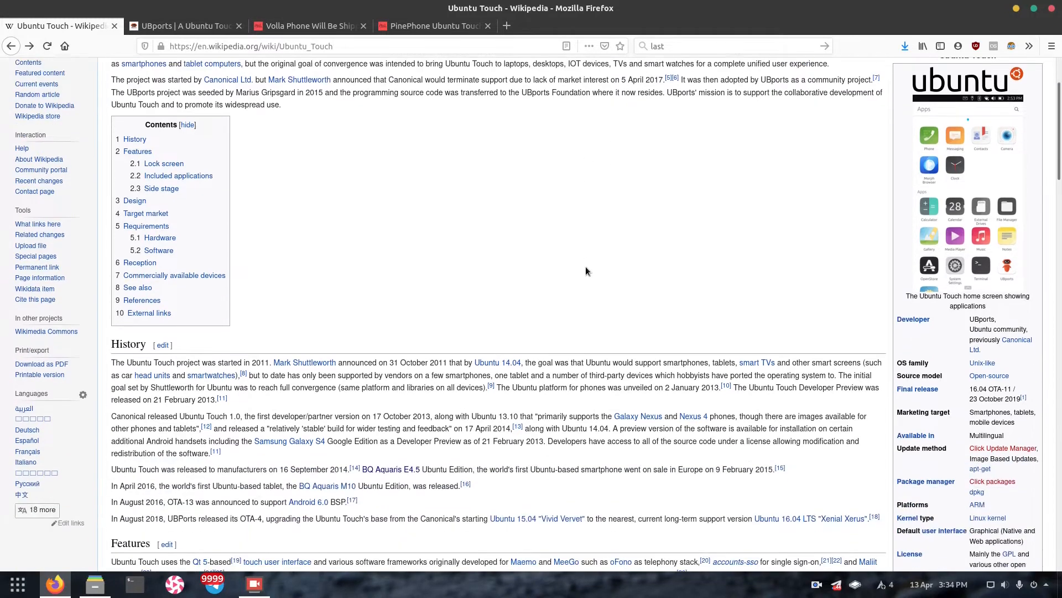
scroll(down, 3)
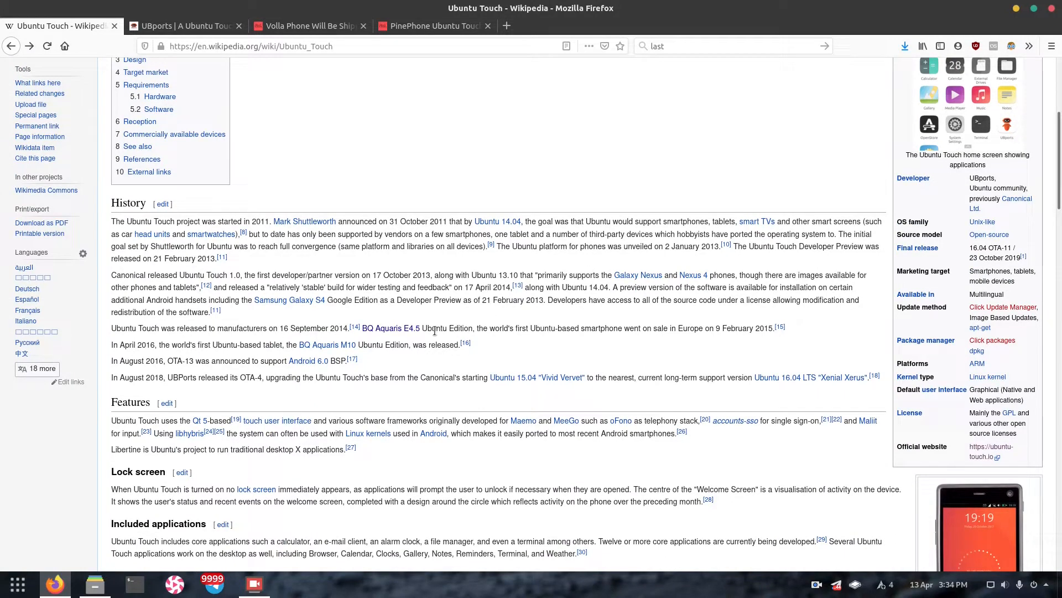
mouse_move(391, 328)
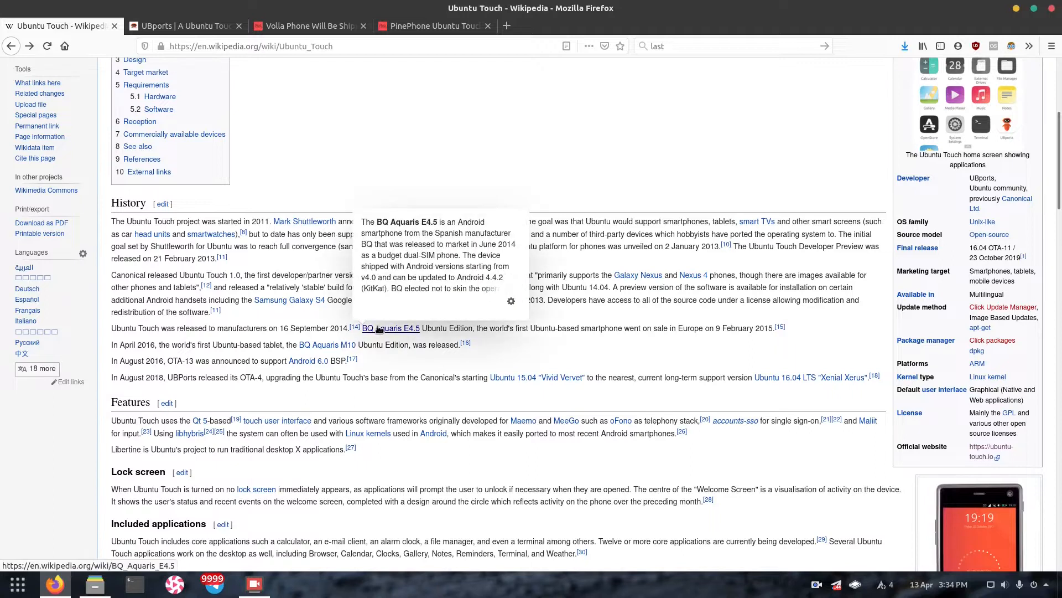
double_click(392, 328)
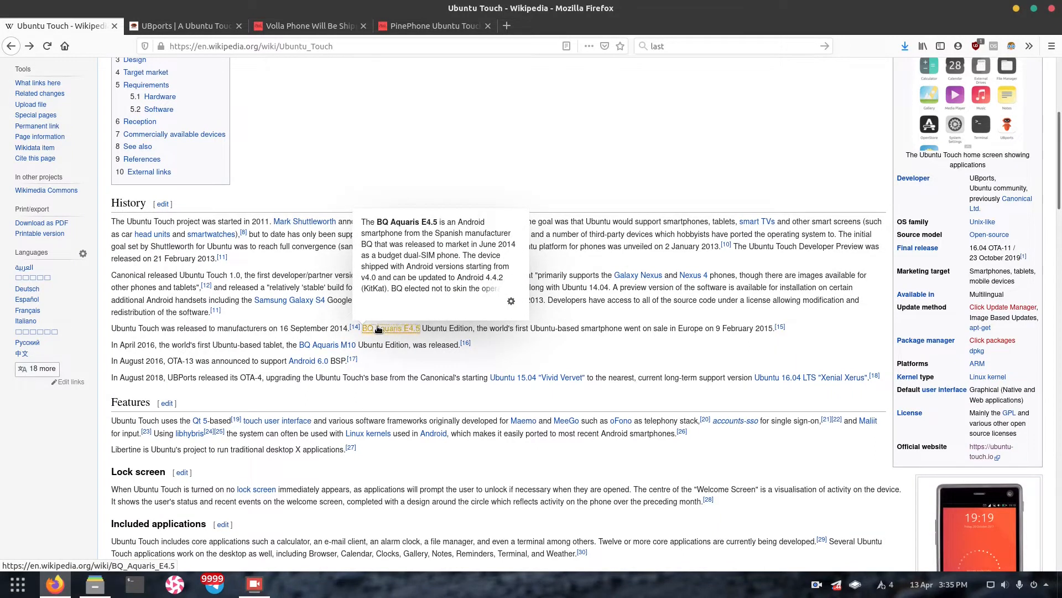
click(391, 329)
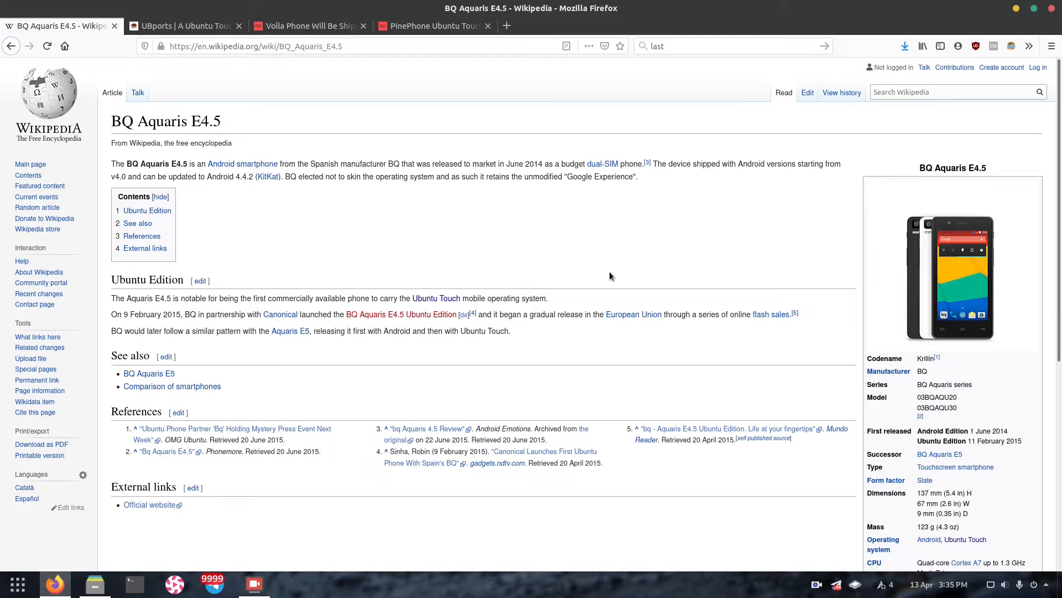
click(435, 298)
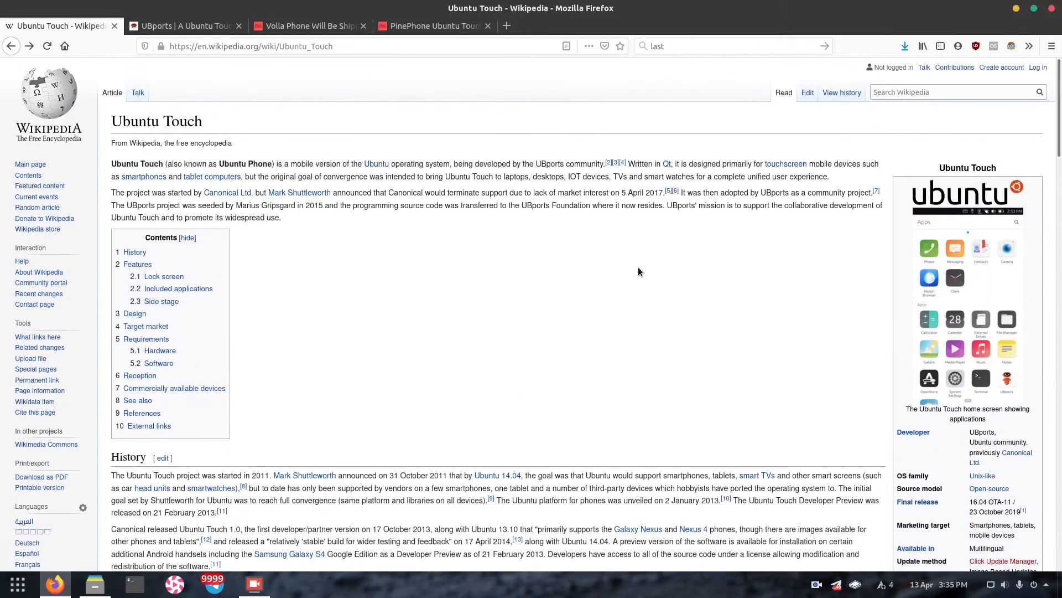
mouse_move(572, 255)
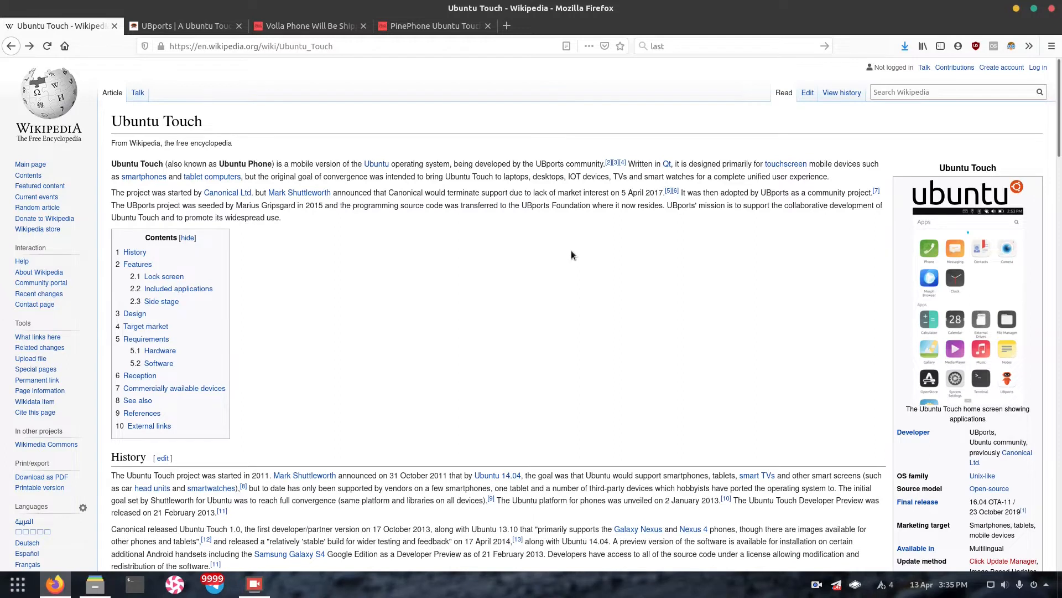
scroll(down, 3)
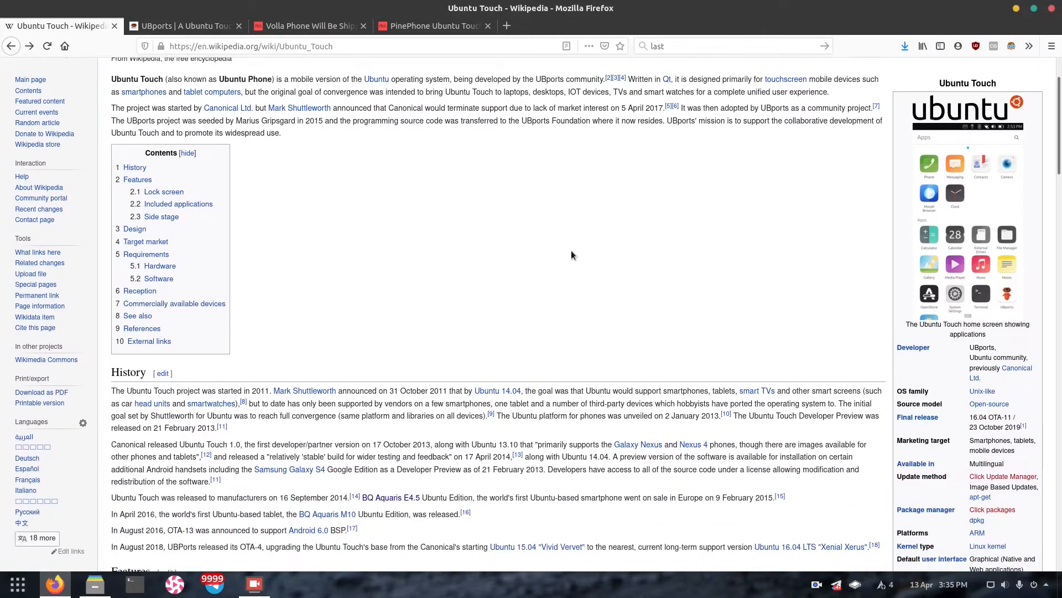
scroll(down, 3)
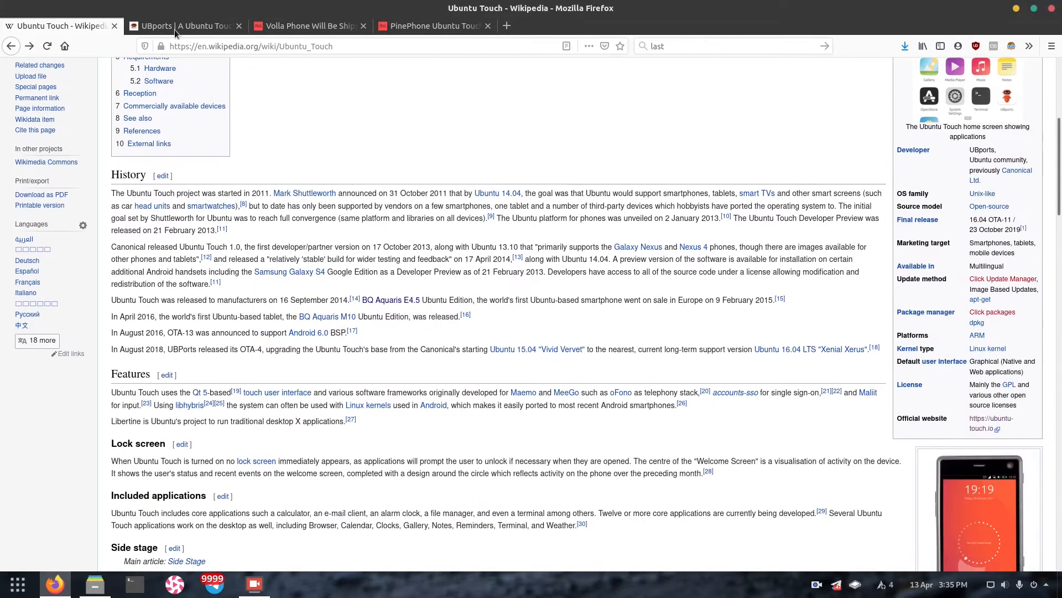
Look over the UBports homepage, then re-check the Ubuntu Touch Wikipedia article
click(184, 26)
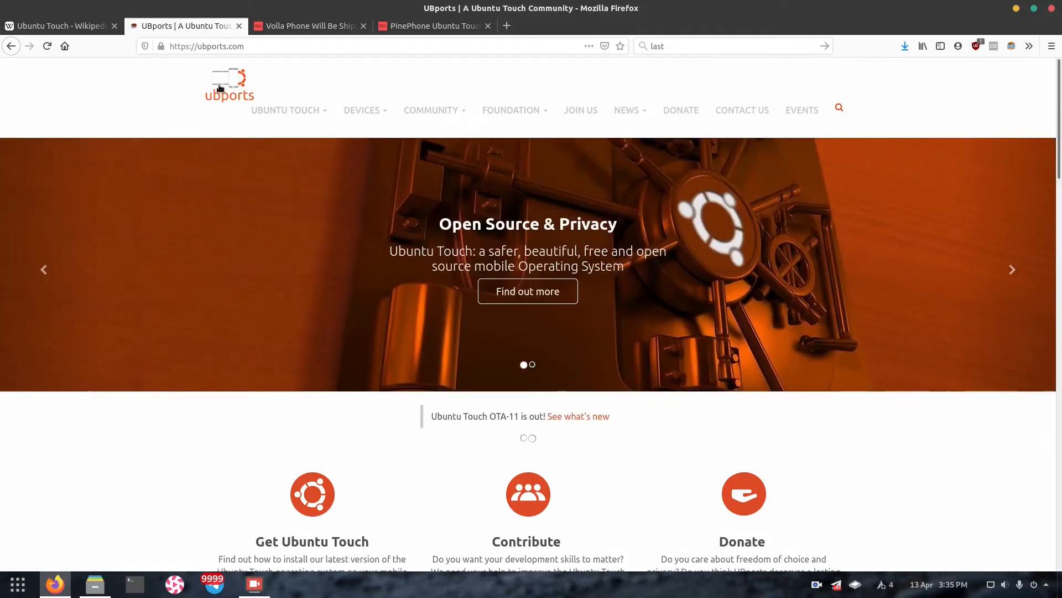
mouse_move(269, 150)
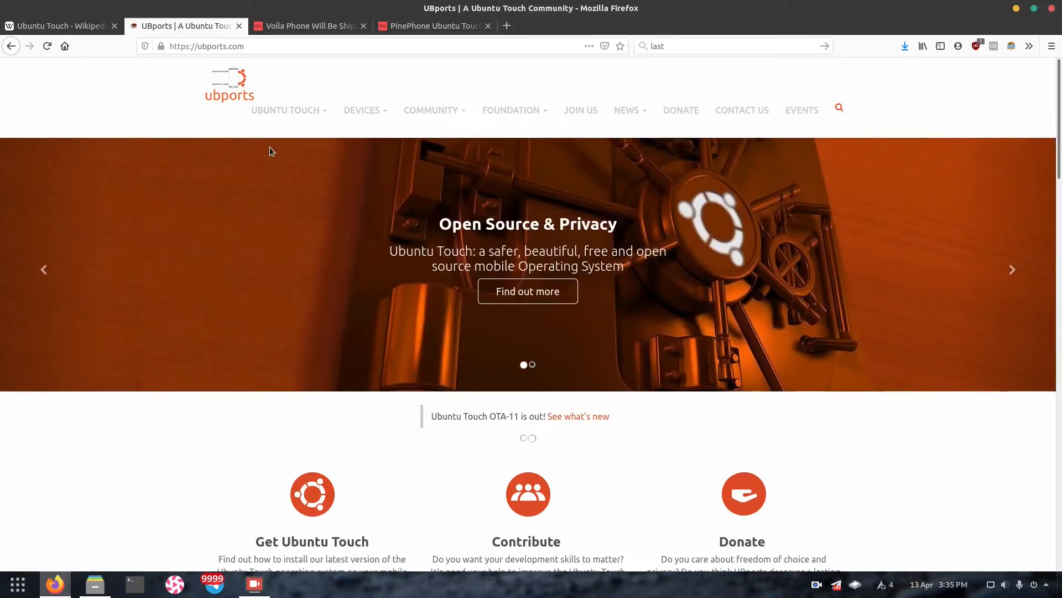
scroll(down, 3)
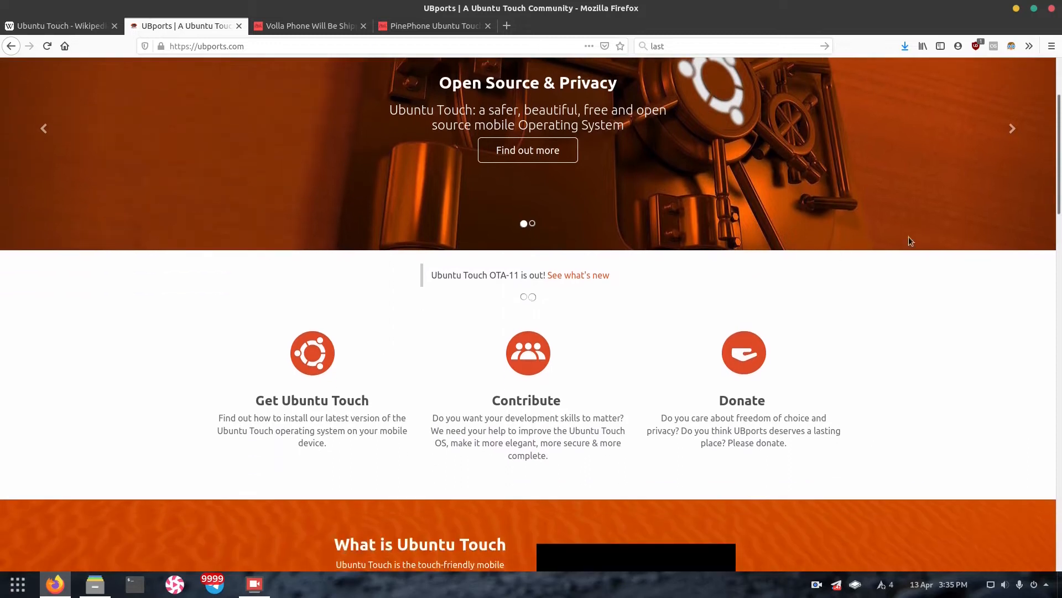
scroll(up, 3)
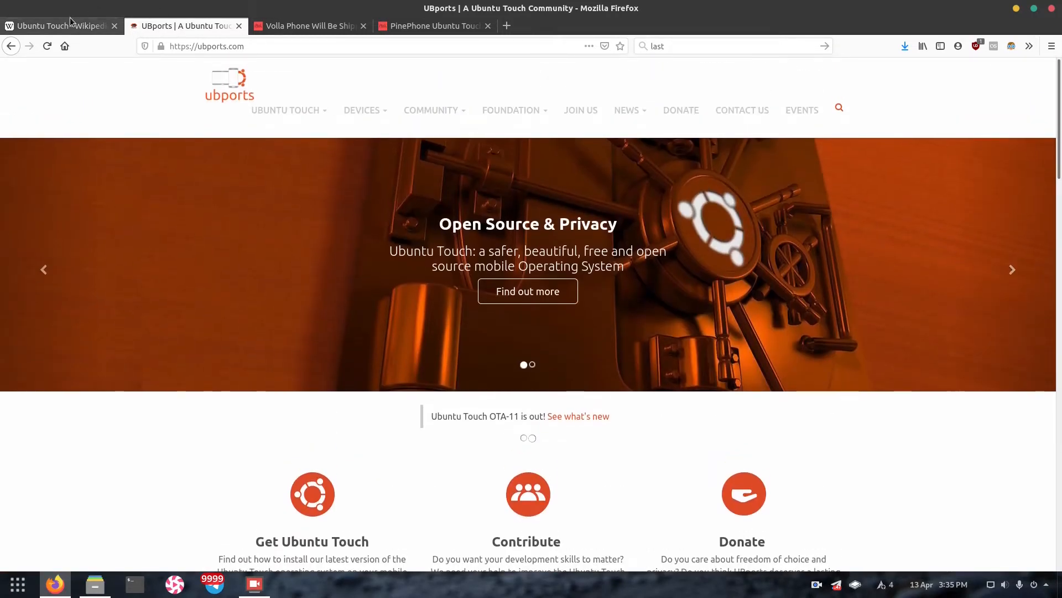
click(58, 26)
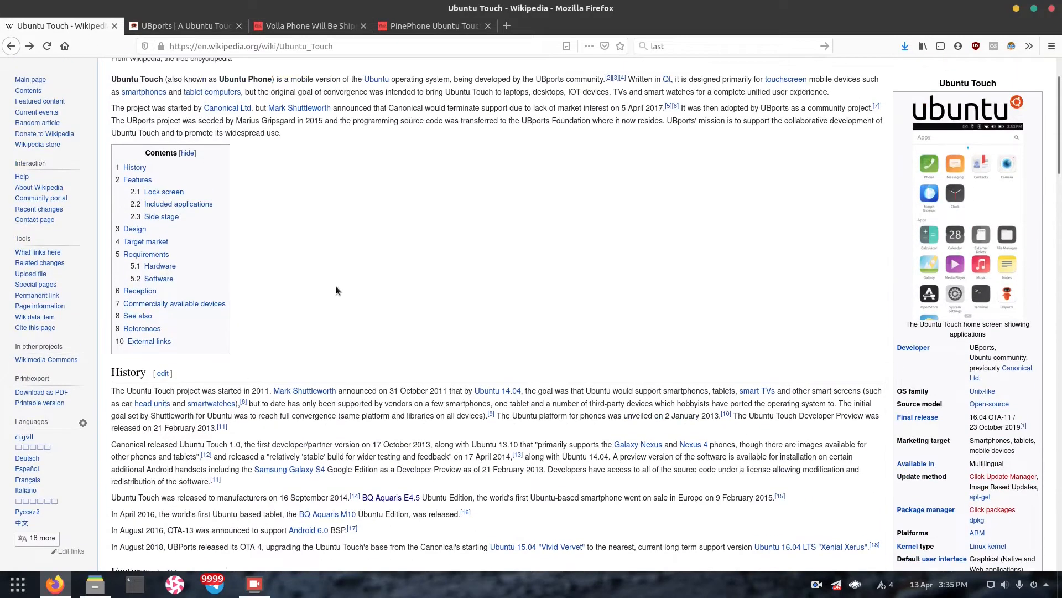
scroll(down, 3)
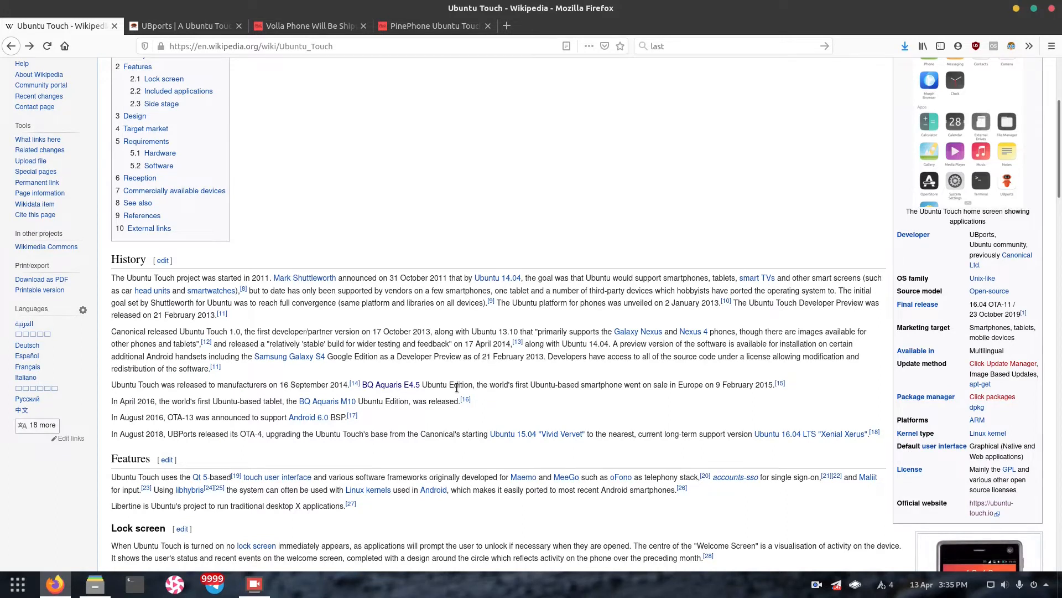
Return to the UBports homepage and scroll further down it
click(184, 26)
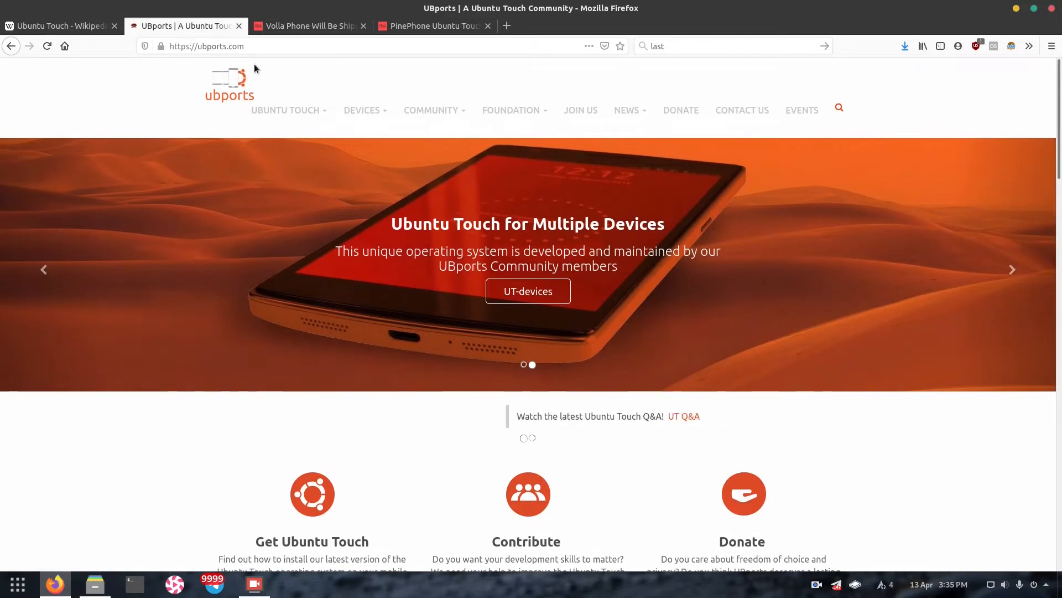
scroll(down, 3)
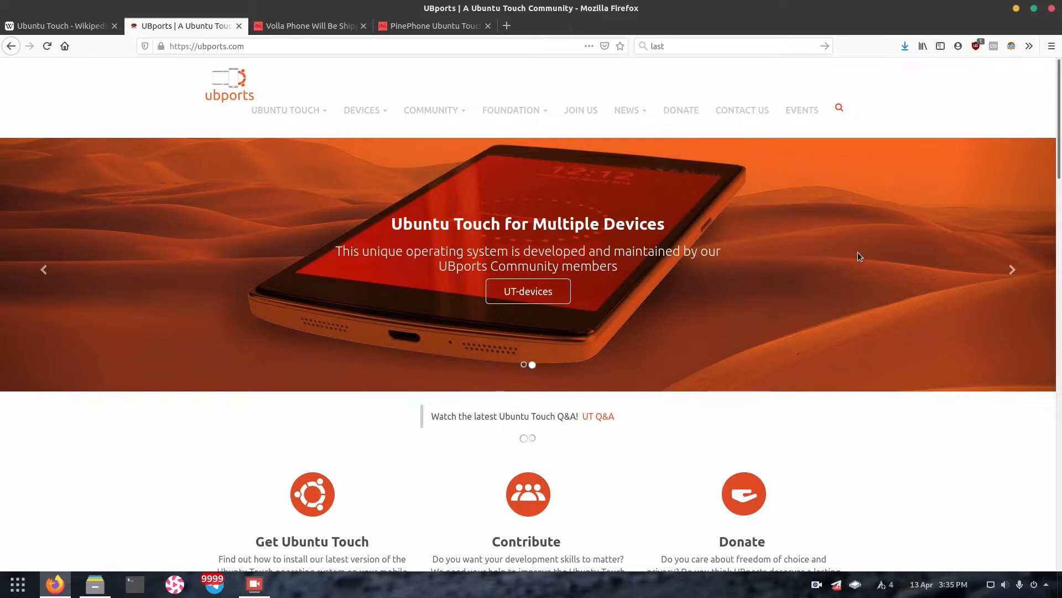
scroll(down, 3)
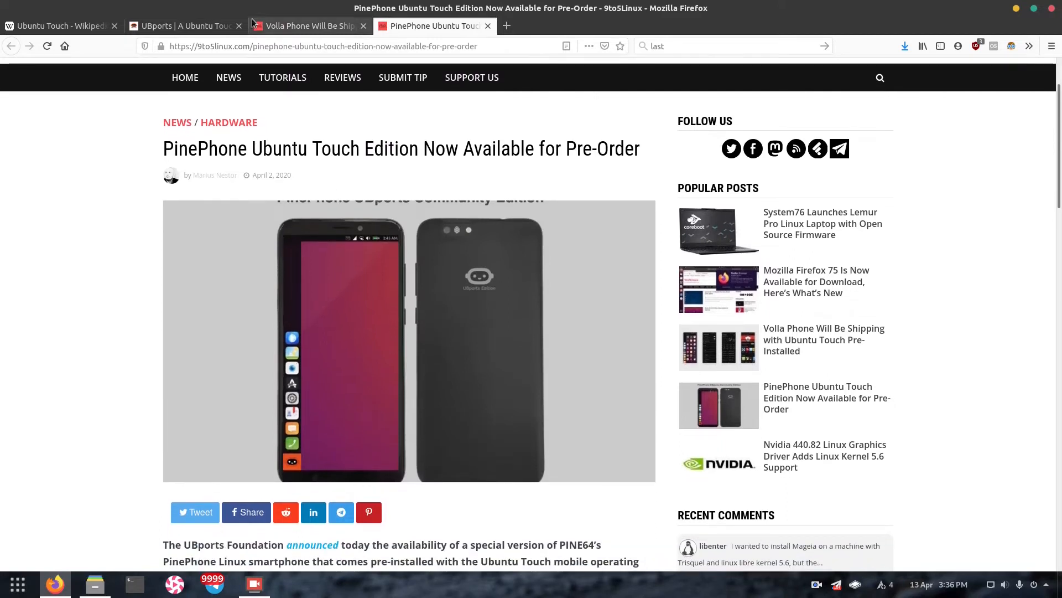
Read down the 9to5Linux Volla Phone Ubuntu Touch article
click(305, 26)
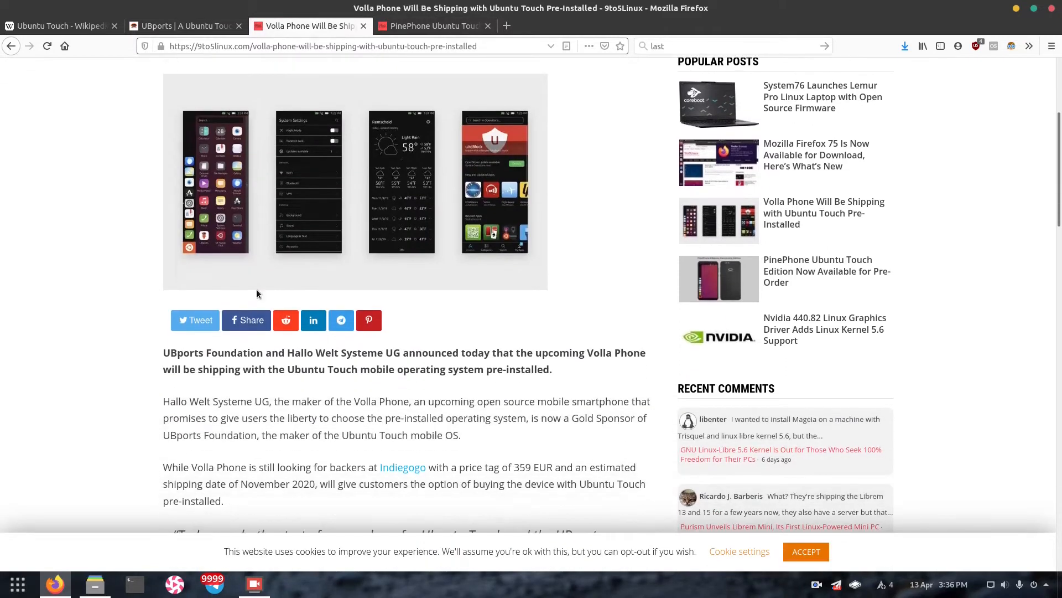
scroll(down, 3)
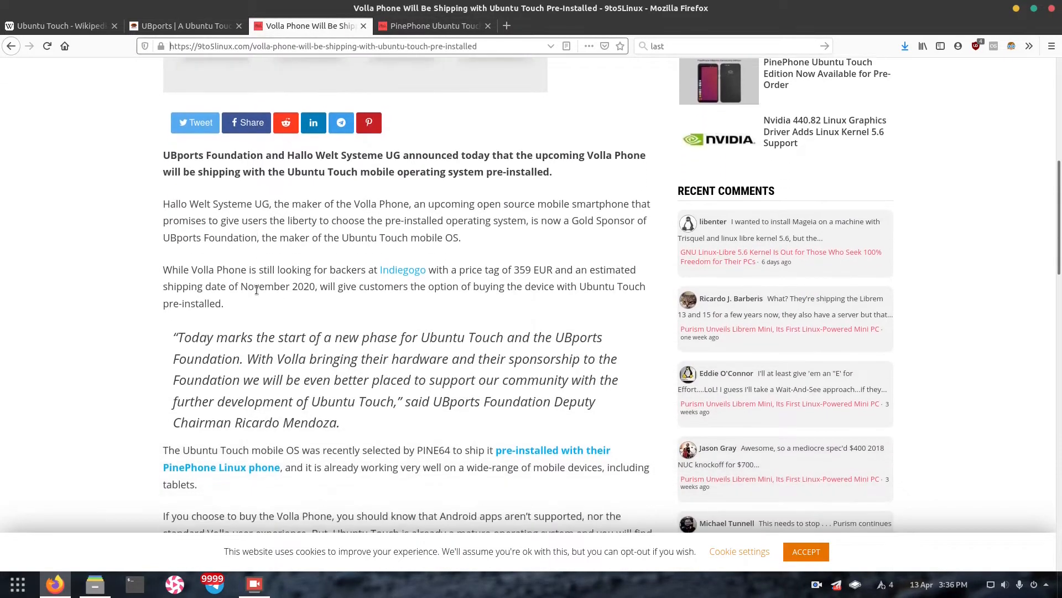
scroll(down, 3)
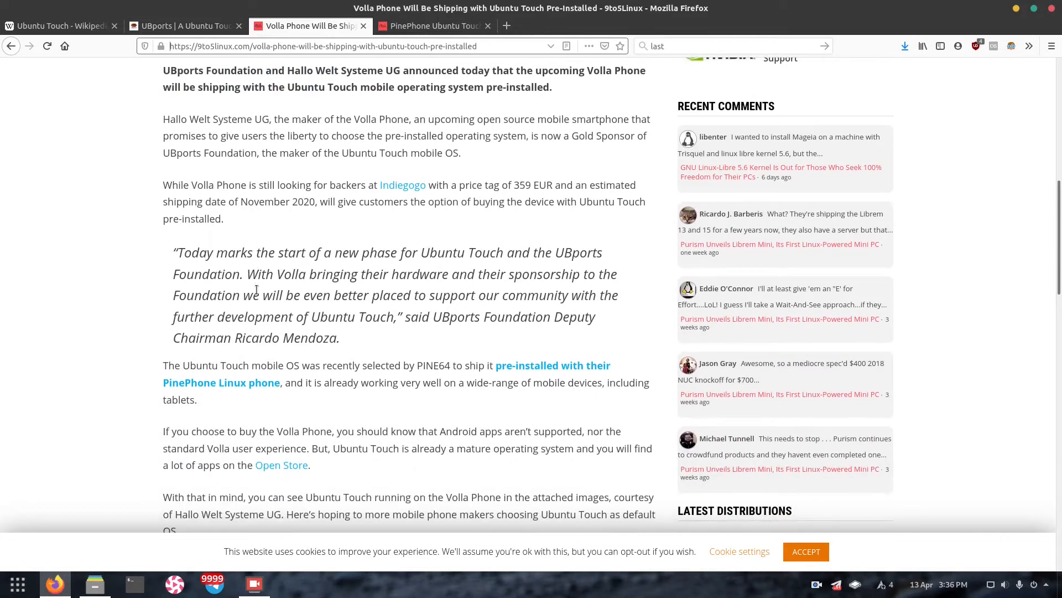
scroll(down, 3)
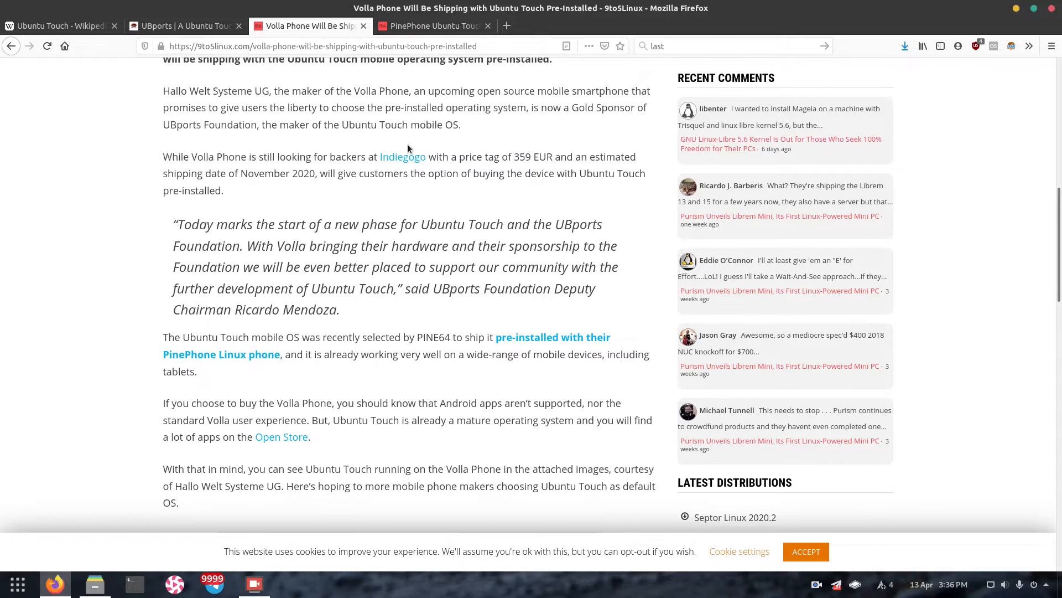
Skim the PinePhone pre-order article, then bring back the Ubuntu Touch Wikipedia tab
click(57, 26)
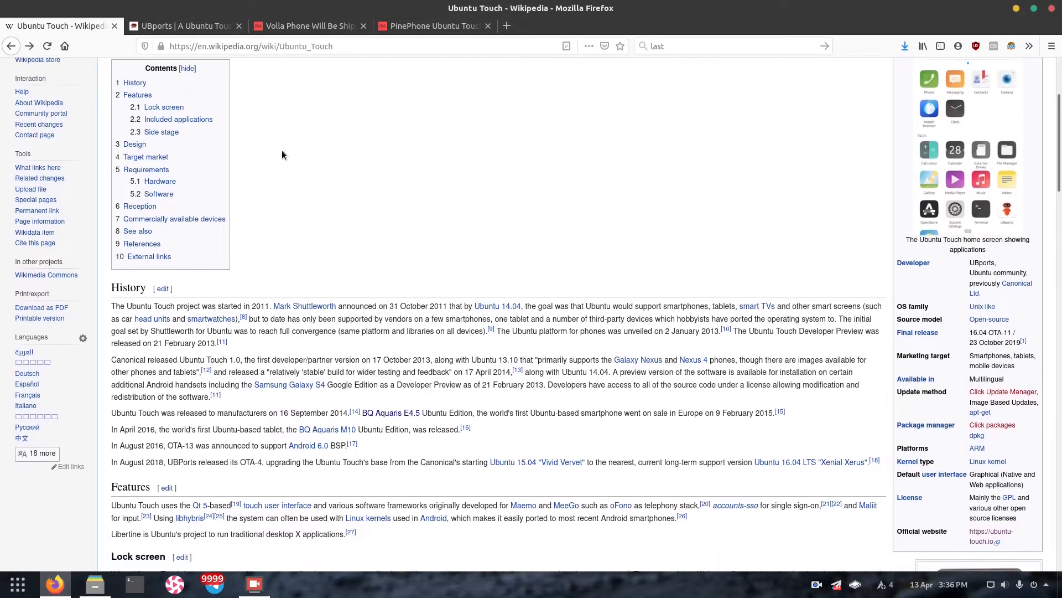
click(308, 26)
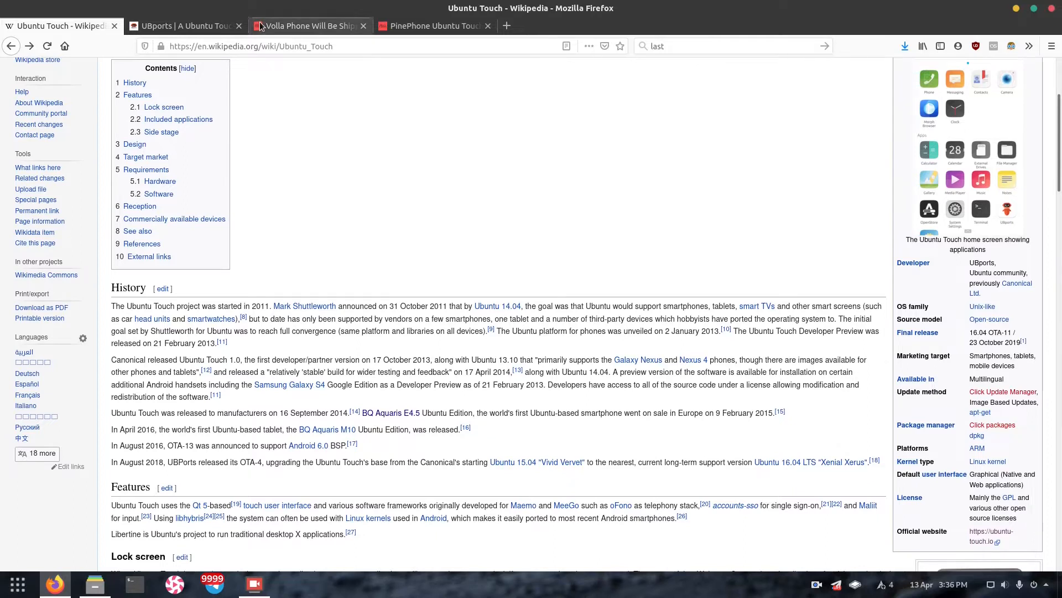
click(434, 26)
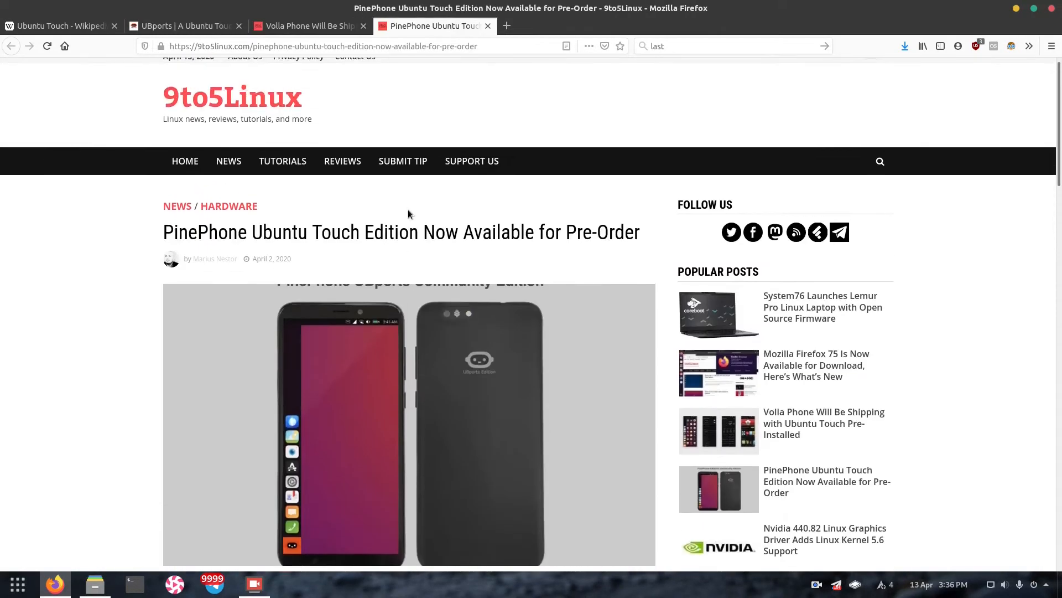
scroll(down, 3)
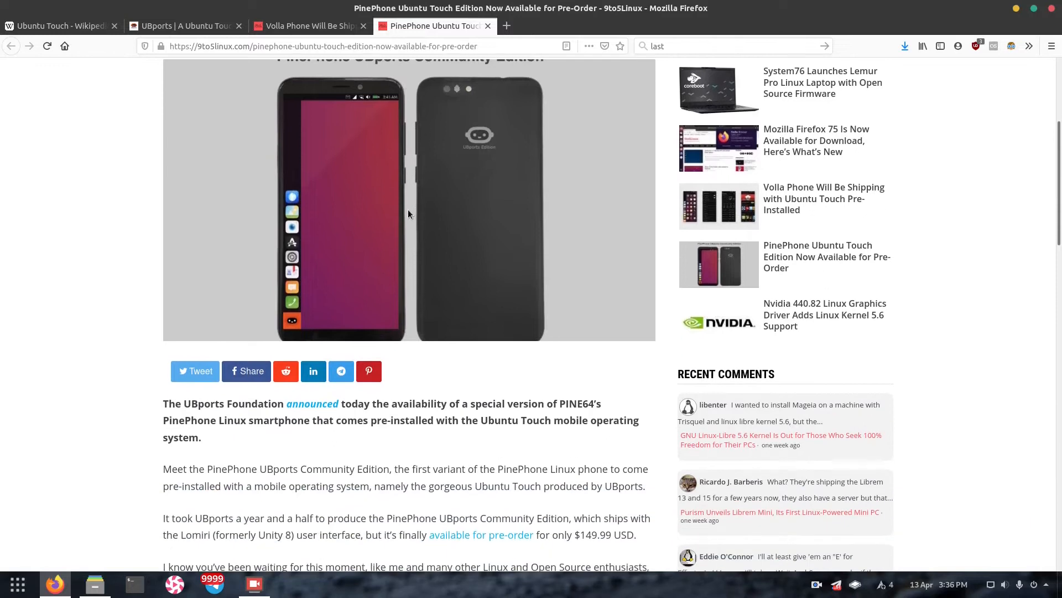
scroll(down, 3)
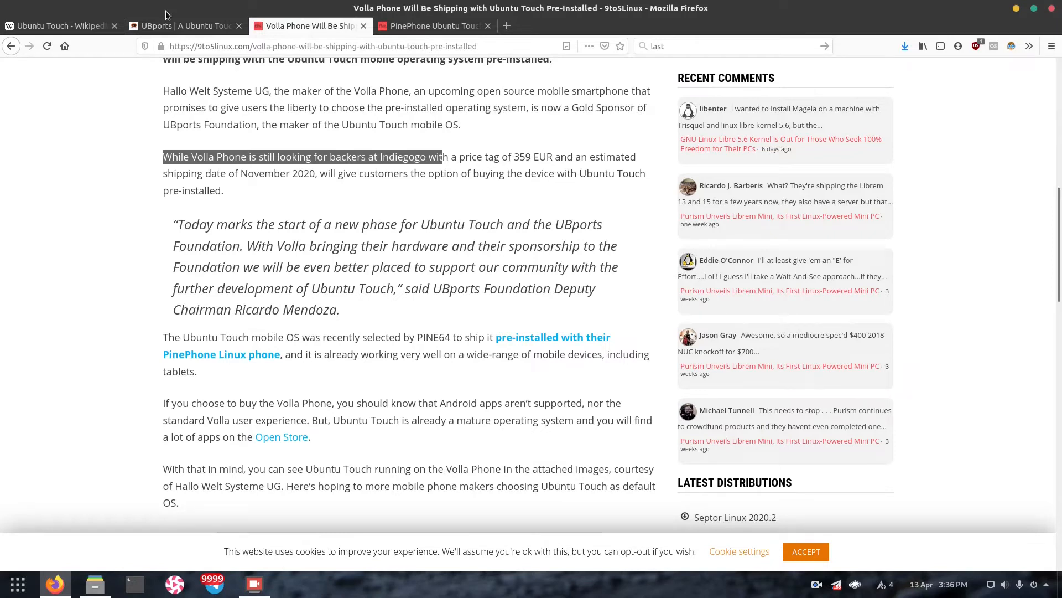
click(58, 26)
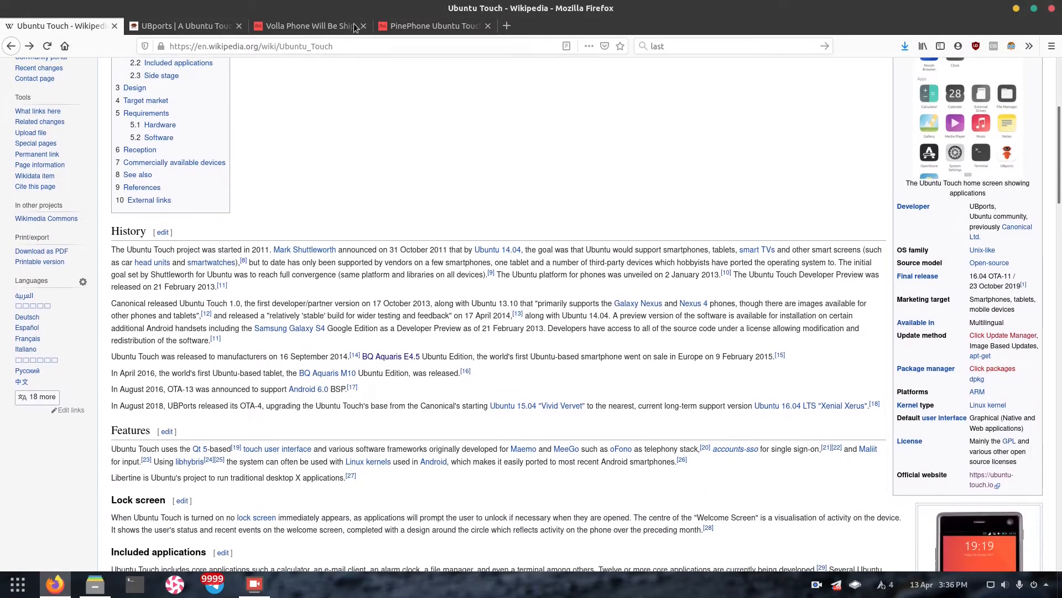
Reread the 9to5Linux Volla Phone shipping article, then switch to the PinePhone pre-order article
click(305, 26)
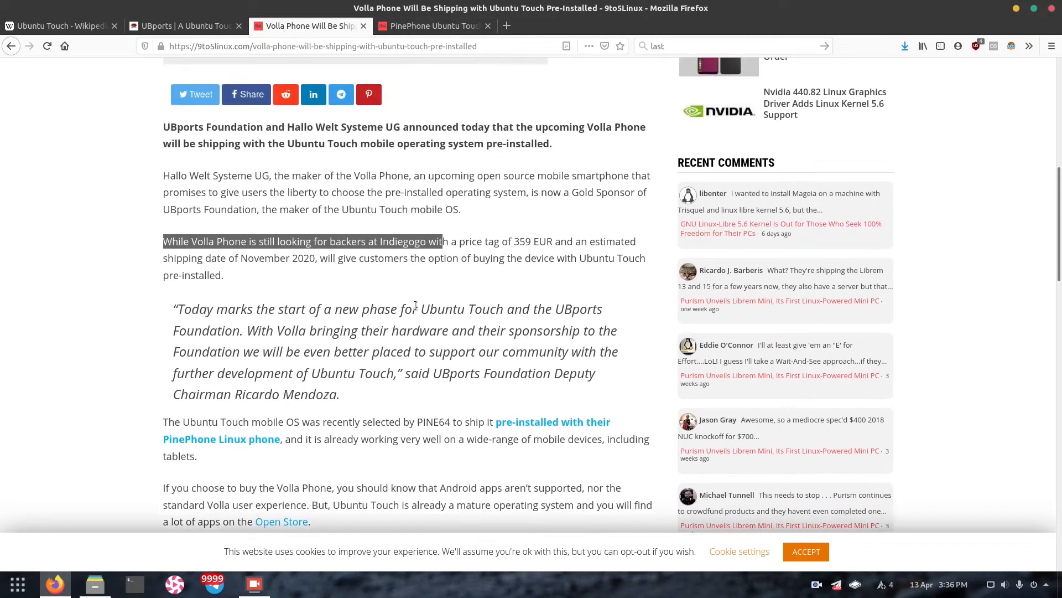
scroll(up, 3)
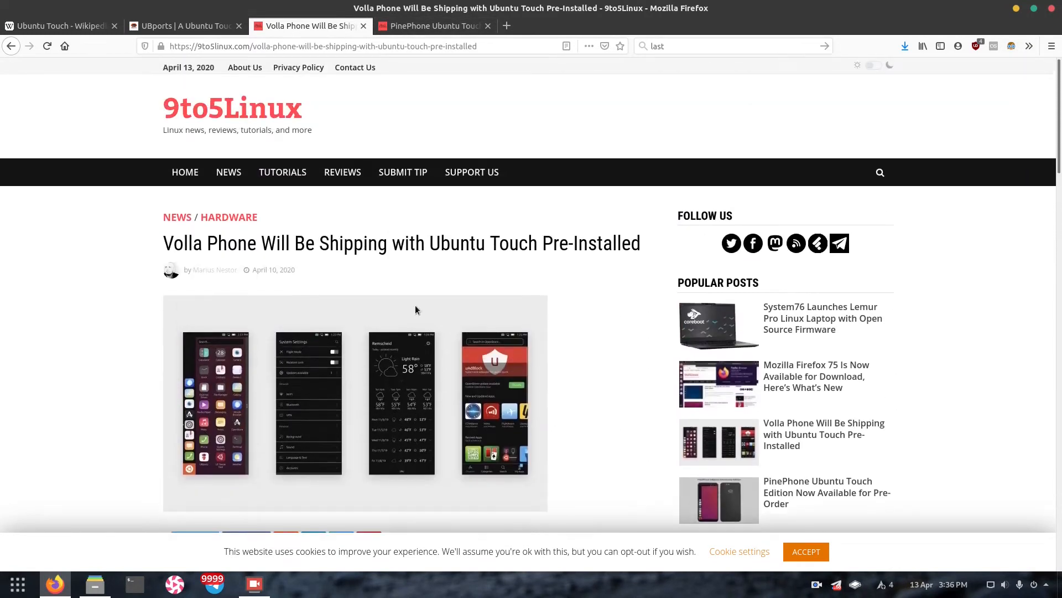
scroll(down, 3)
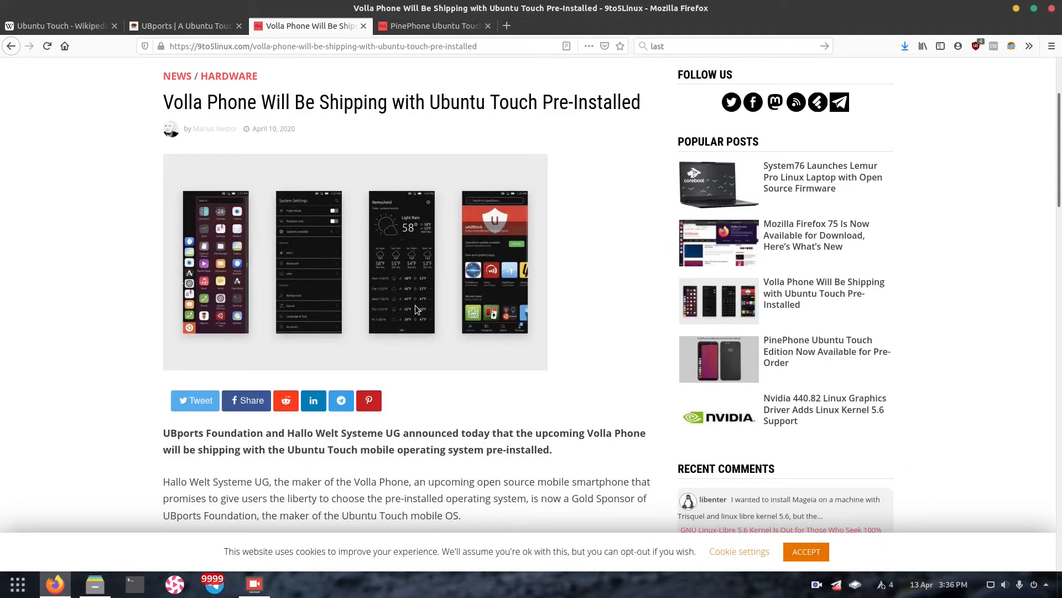
mouse_move(387, 382)
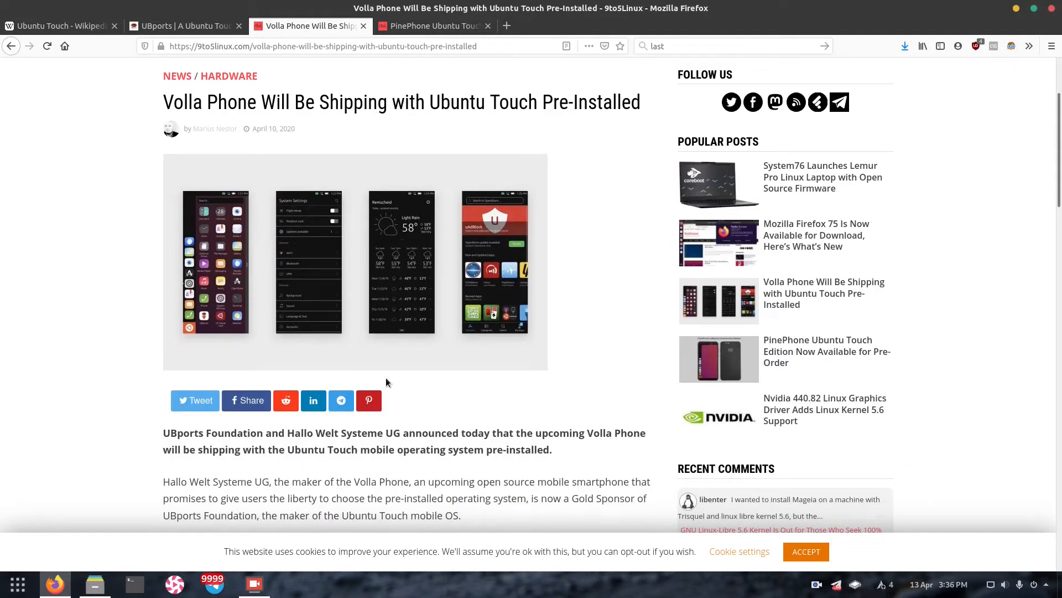
scroll(down, 3)
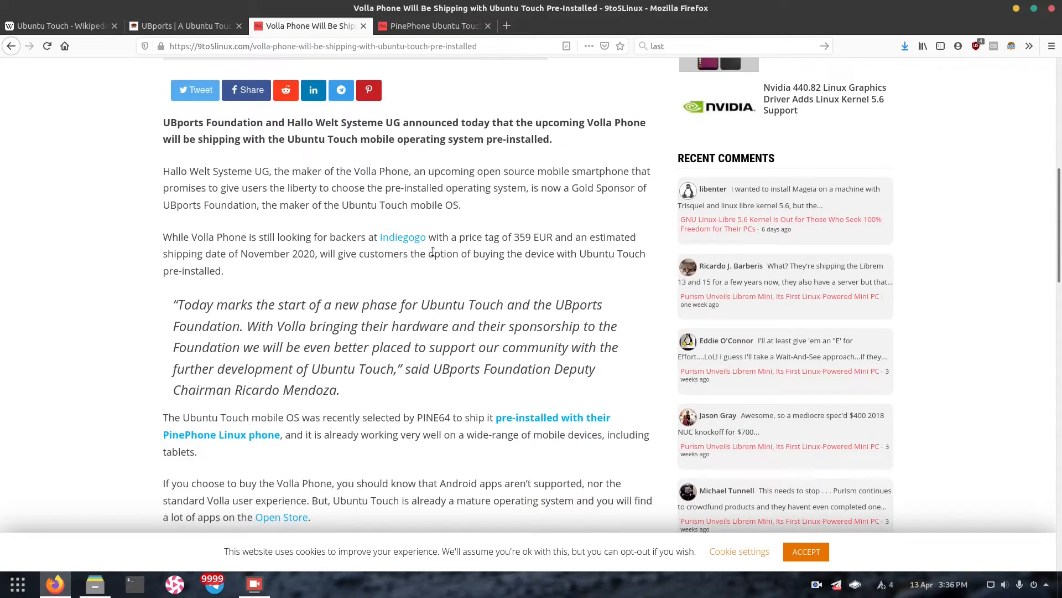
scroll(down, 3)
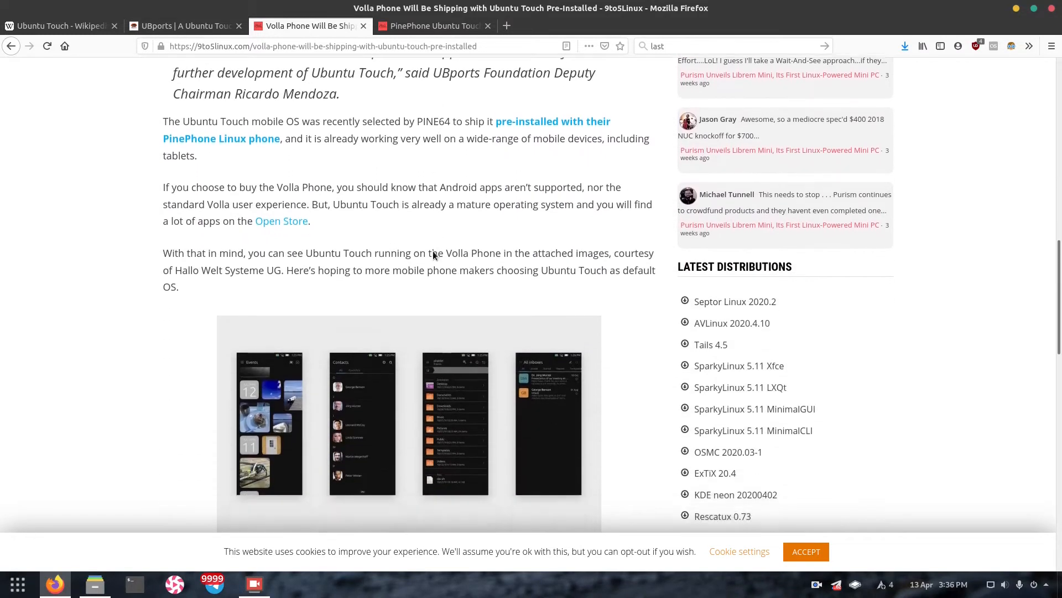
scroll(down, 3)
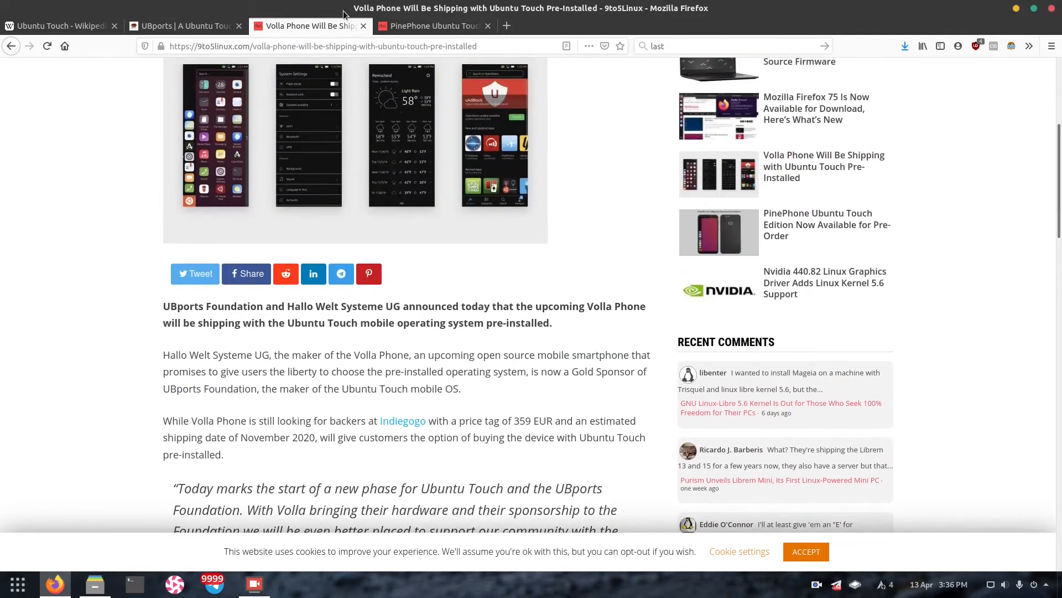
click(434, 26)
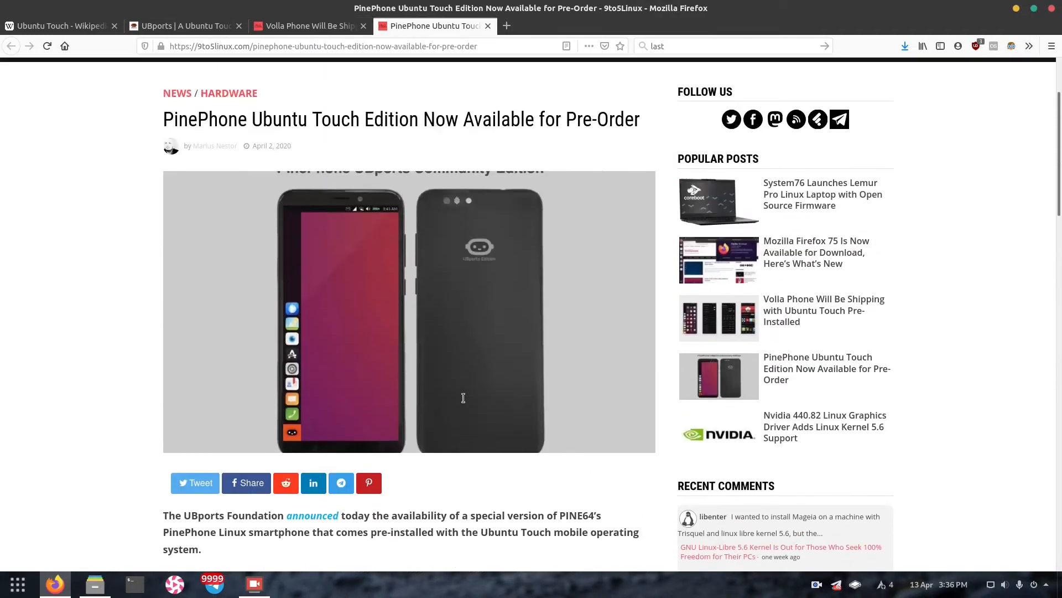
mouse_move(389, 245)
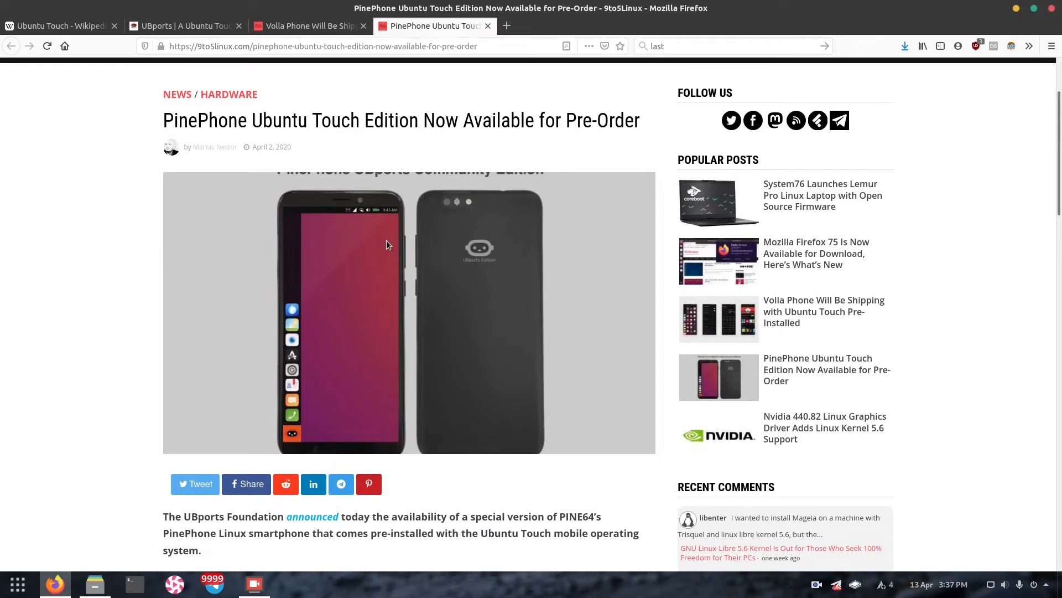
Read the PinePhone article's opening paragraphs, then return to the Volla Phone article
scroll(down, 3)
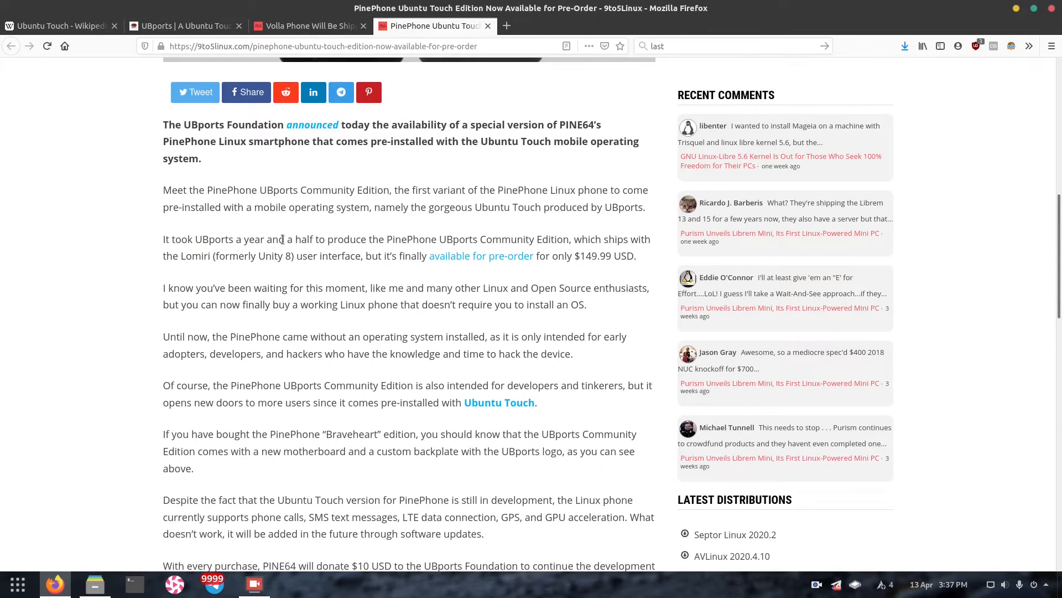
mouse_move(360, 245)
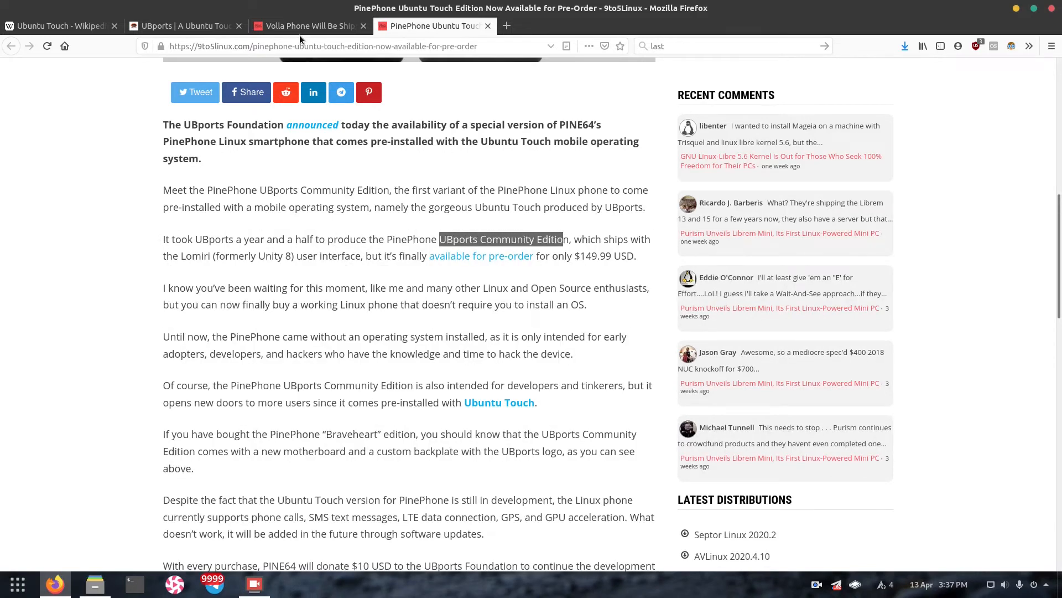
click(308, 26)
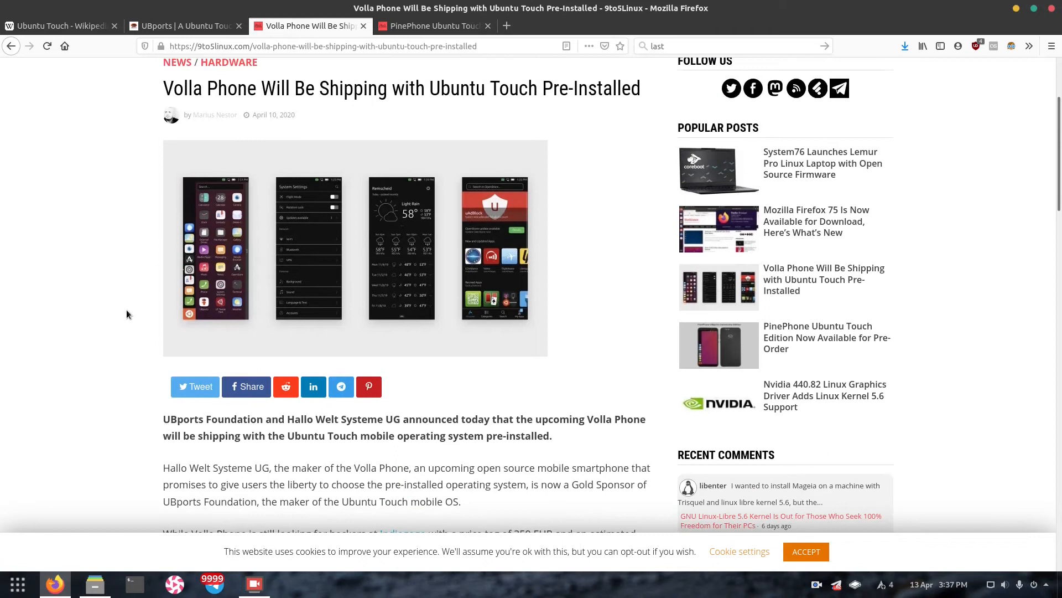
Read the Volla Phone sponsorship paragraphs, highlighting the Gold Sponsor sentence, then return to PinePhone
scroll(down, 3)
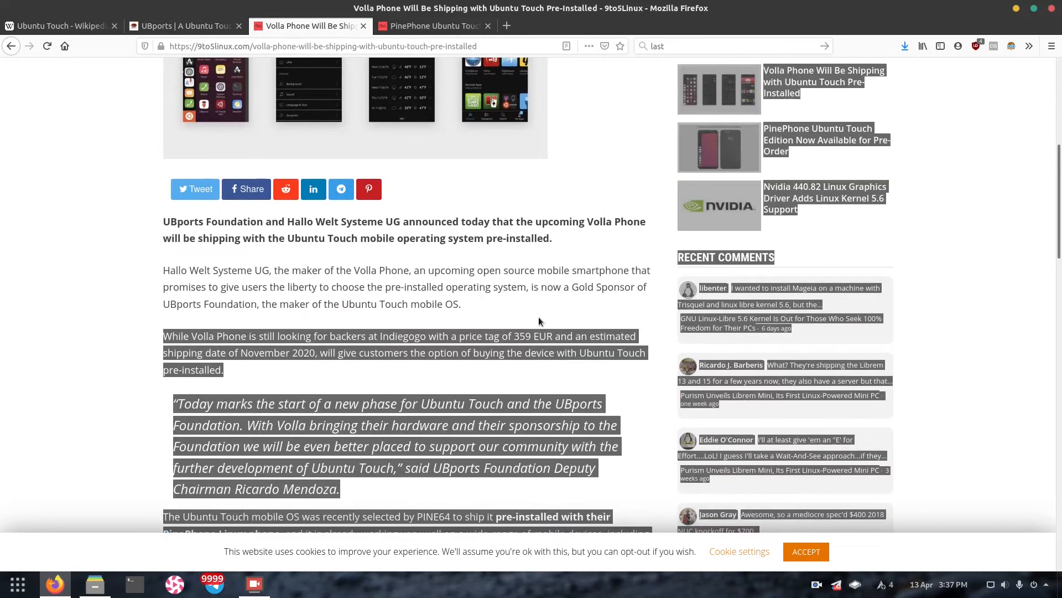
click(523, 322)
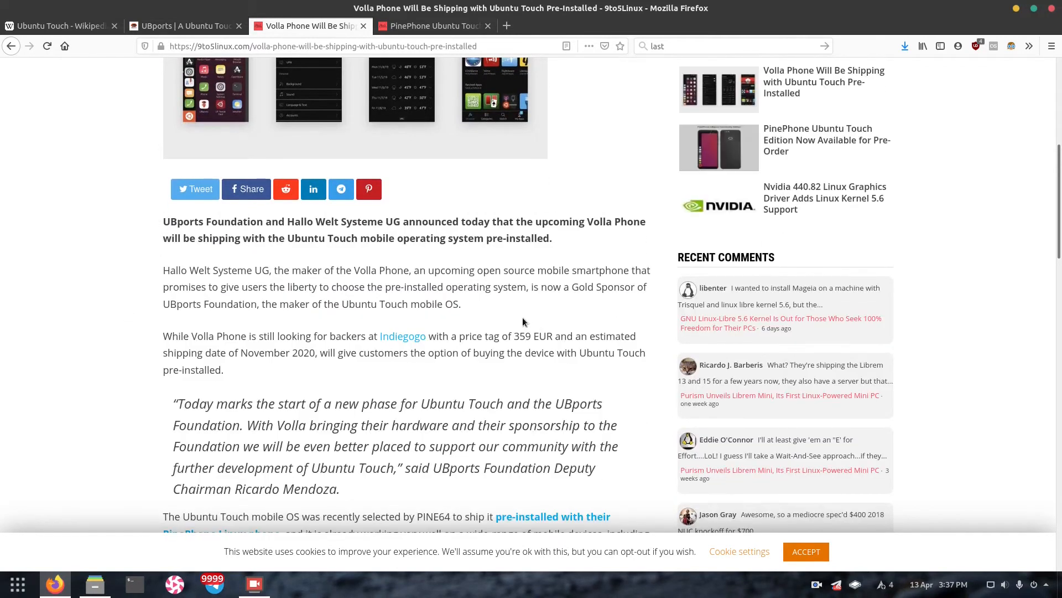
scroll(down, 3)
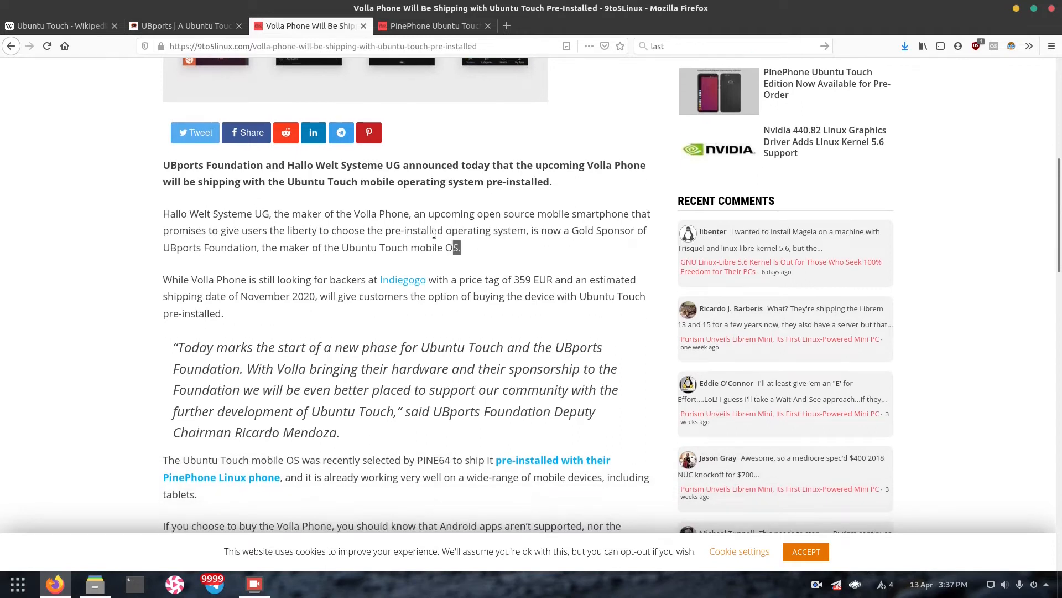
drag(377, 231, 461, 247)
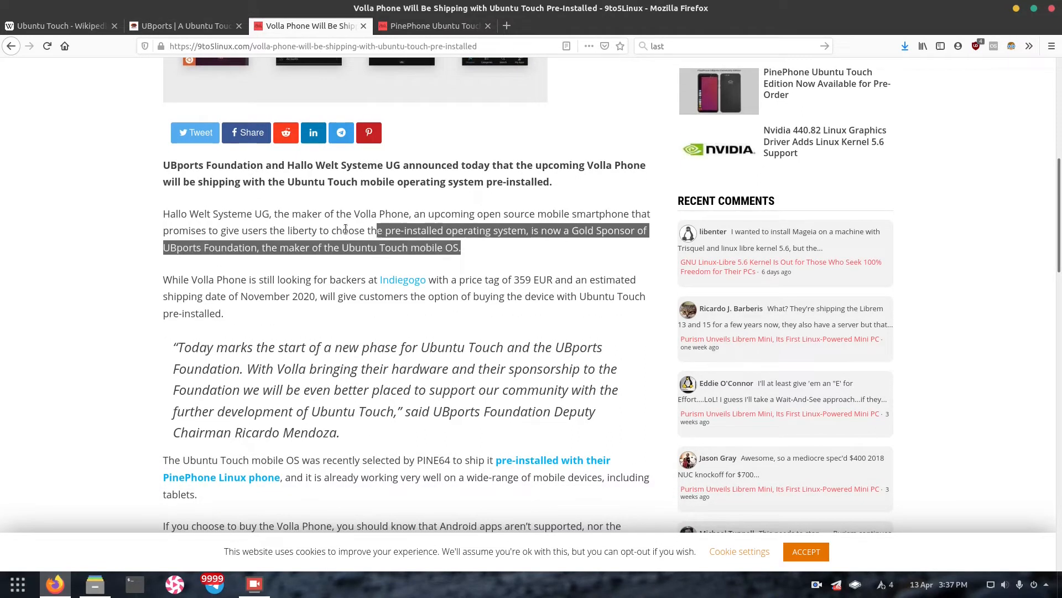
click(571, 208)
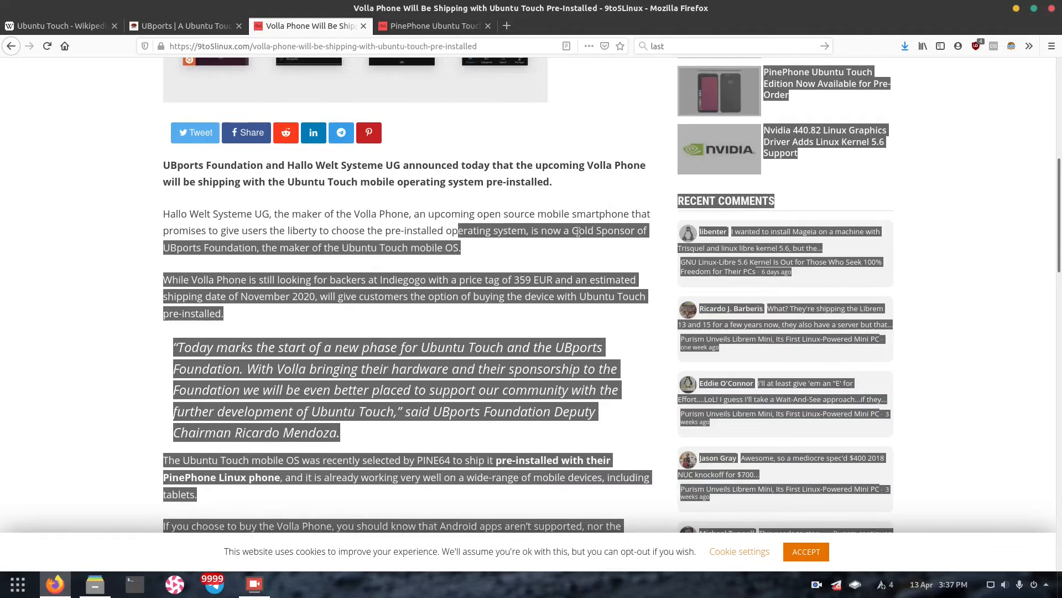
scroll(up, 3)
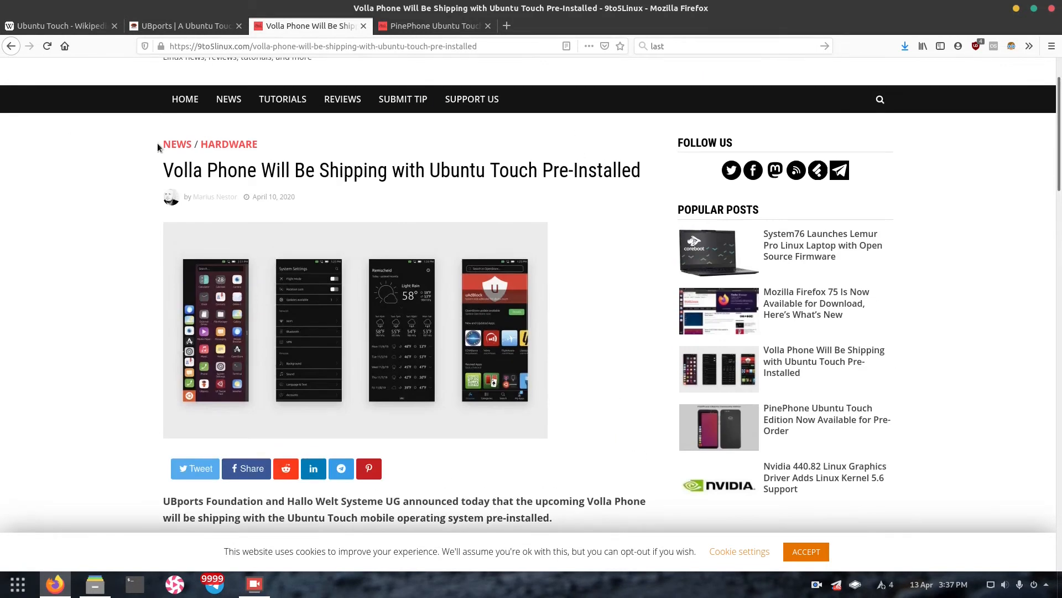
click(432, 26)
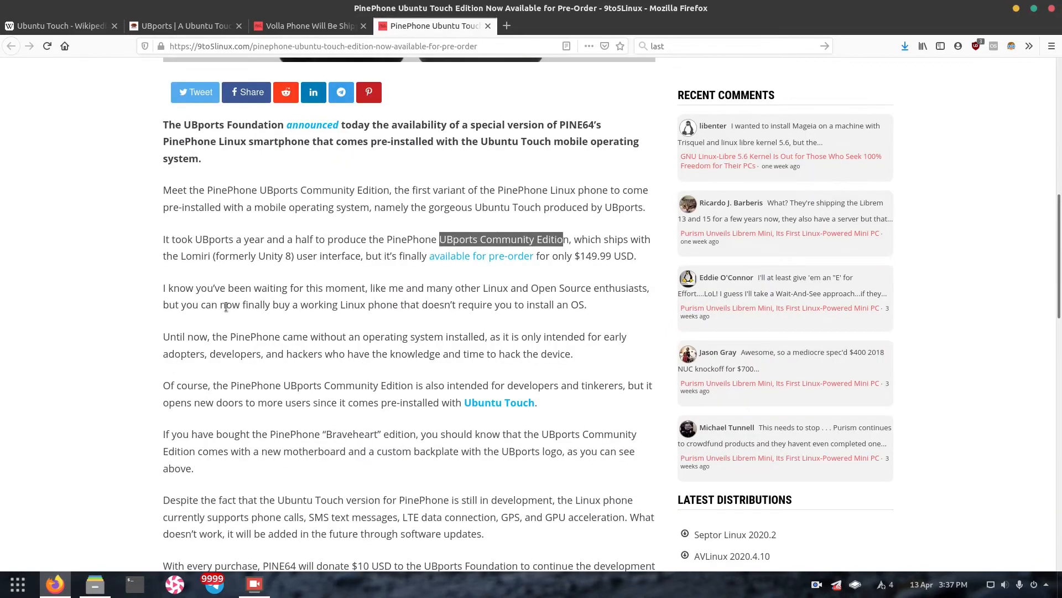
scroll(up, 3)
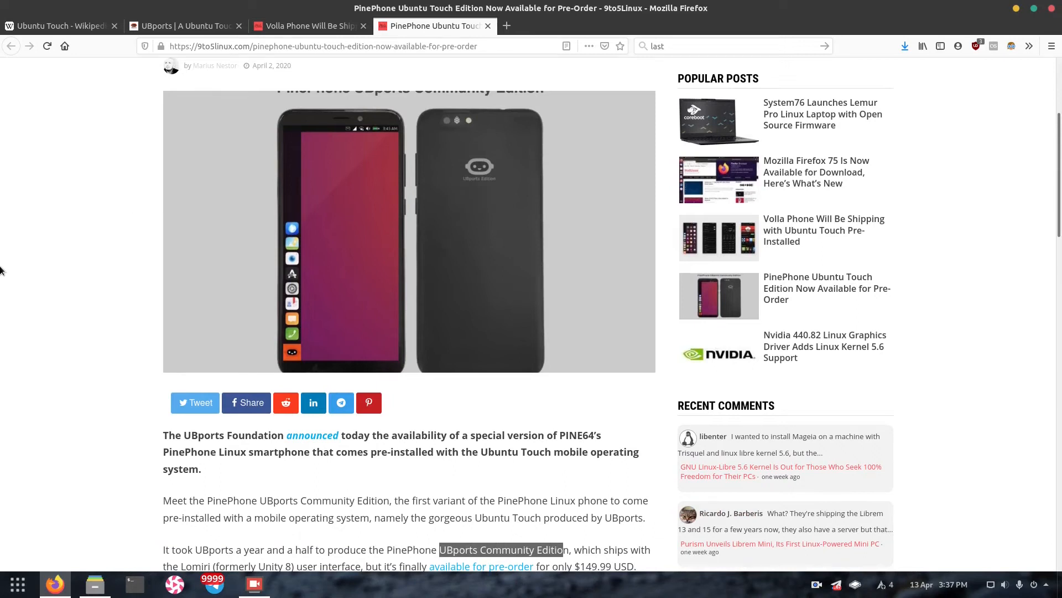
mouse_move(168, 331)
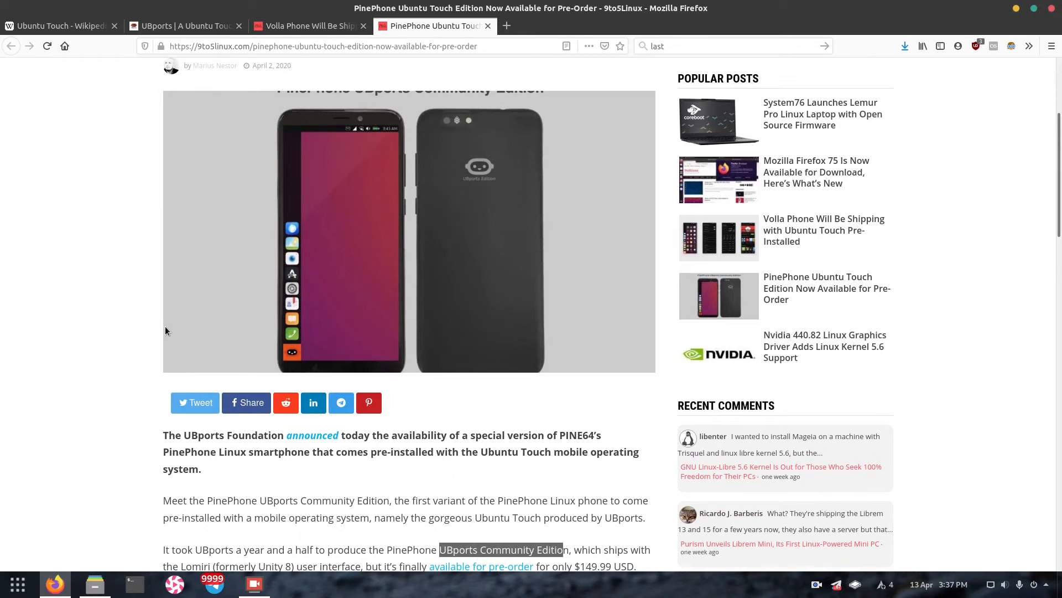
scroll(down, 3)
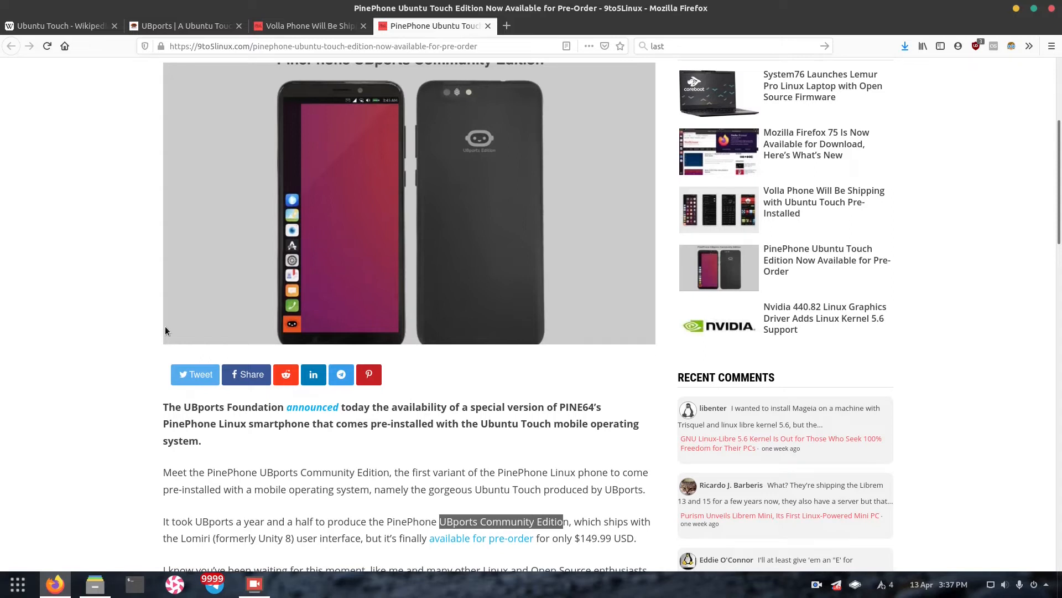
mouse_move(181, 83)
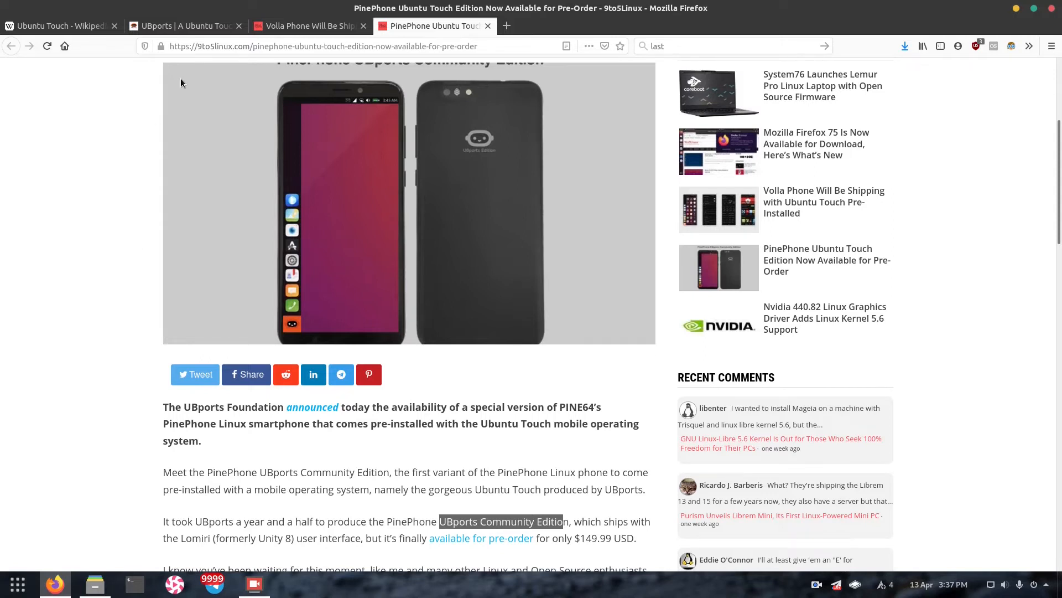
scroll(down, 3)
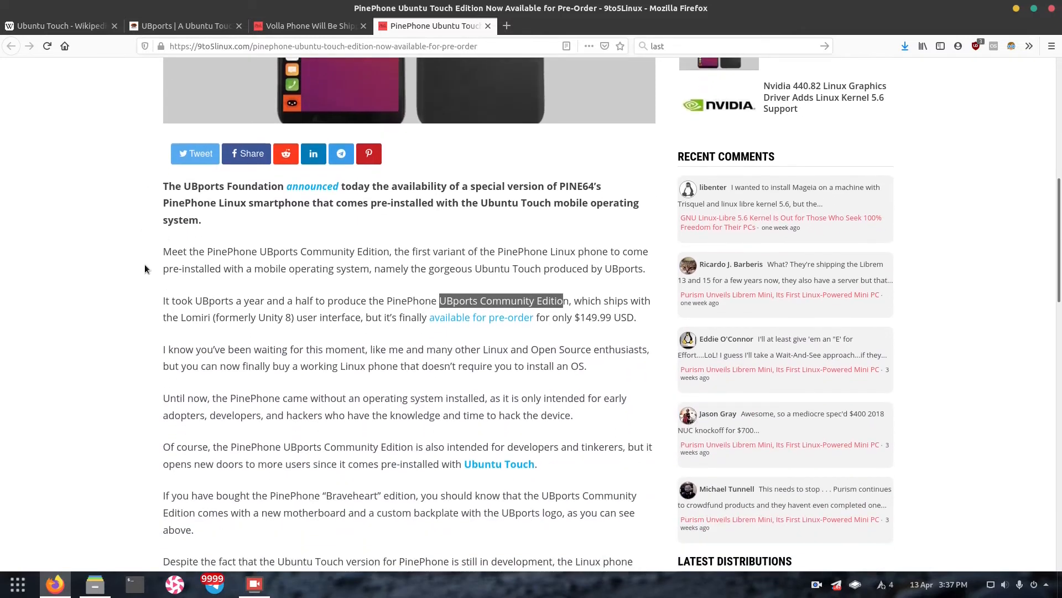
scroll(down, 3)
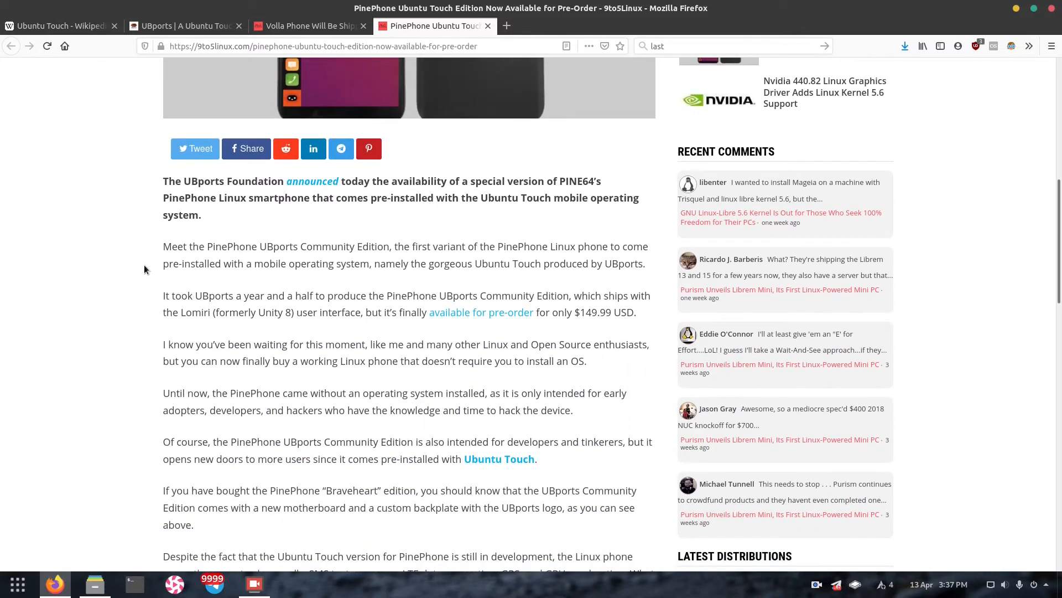
click(183, 26)
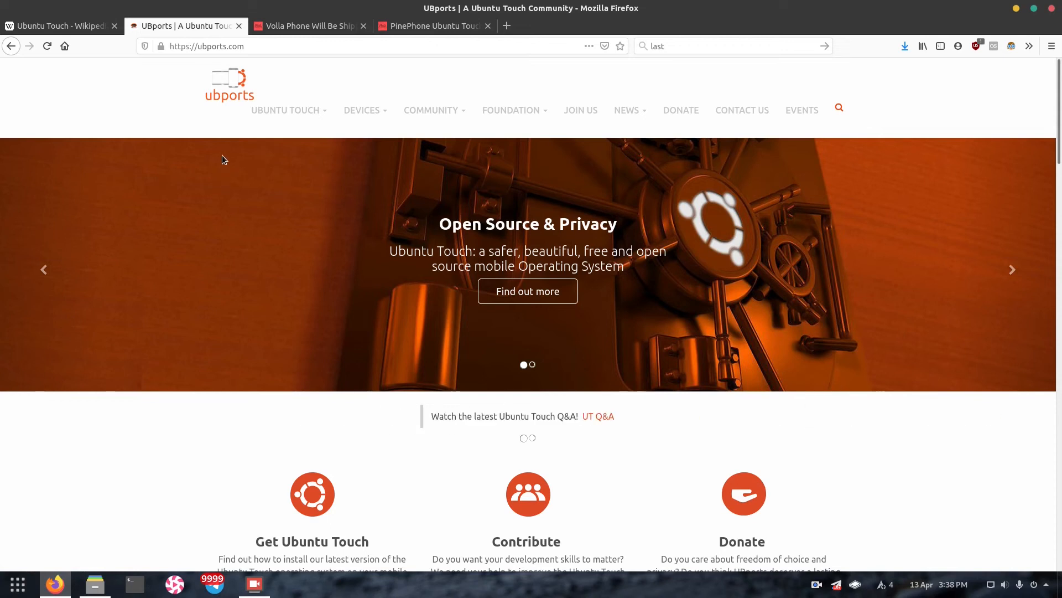
click(432, 26)
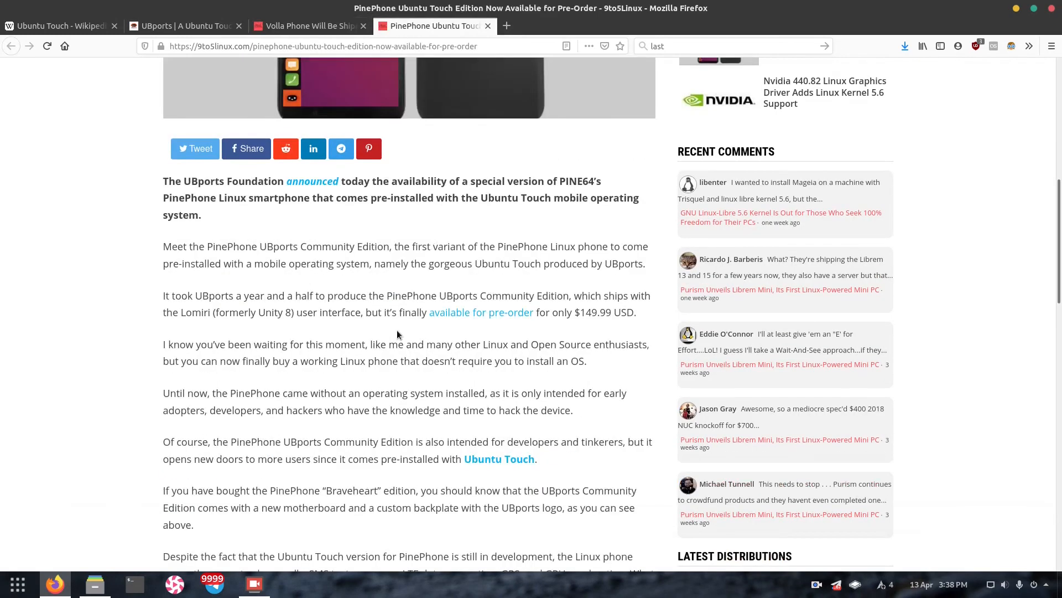
scroll(up, 3)
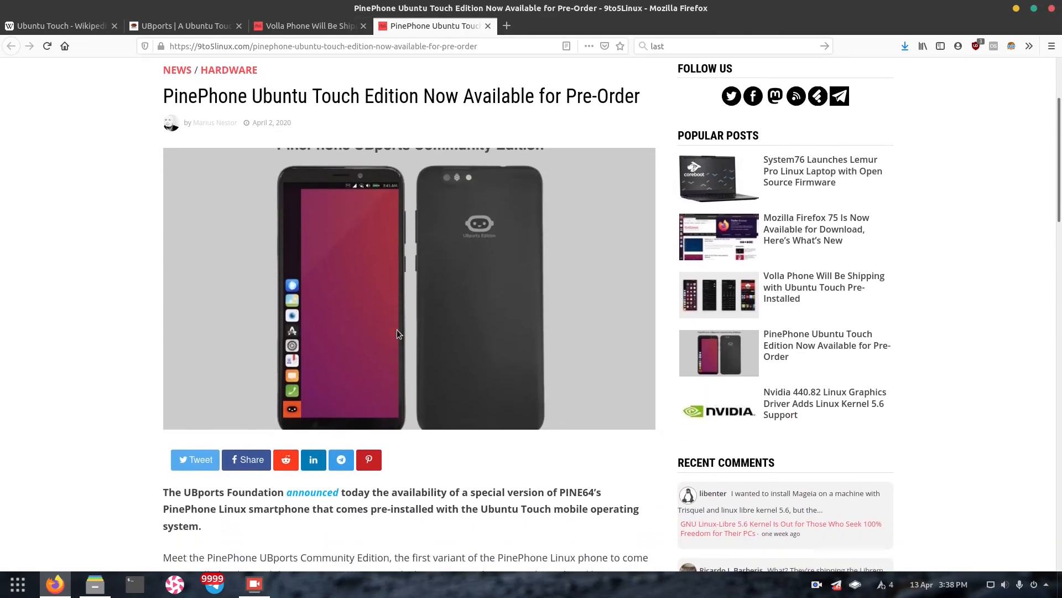